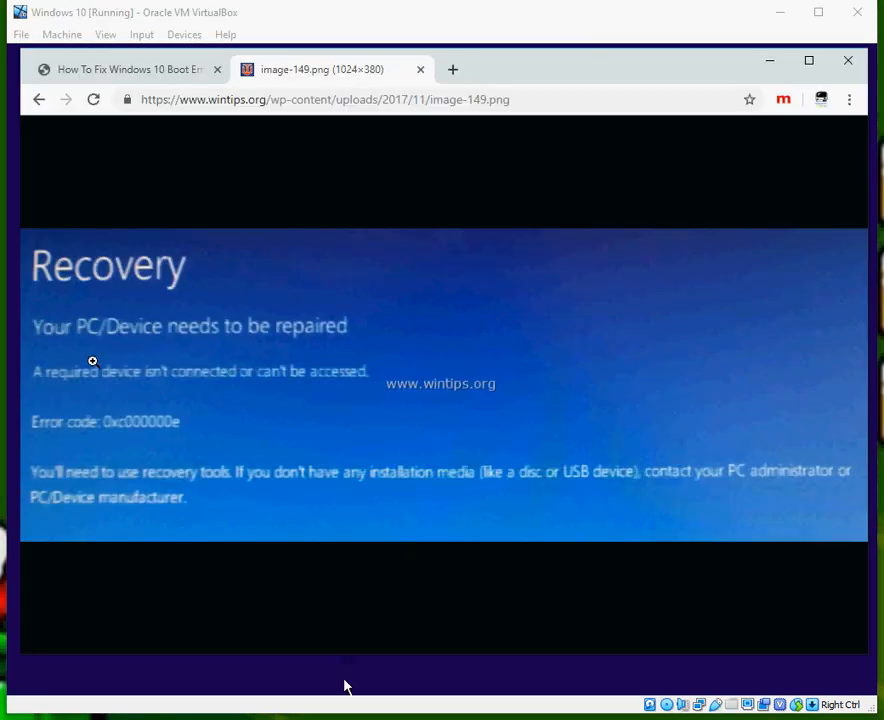
mouse_move(55, 340)
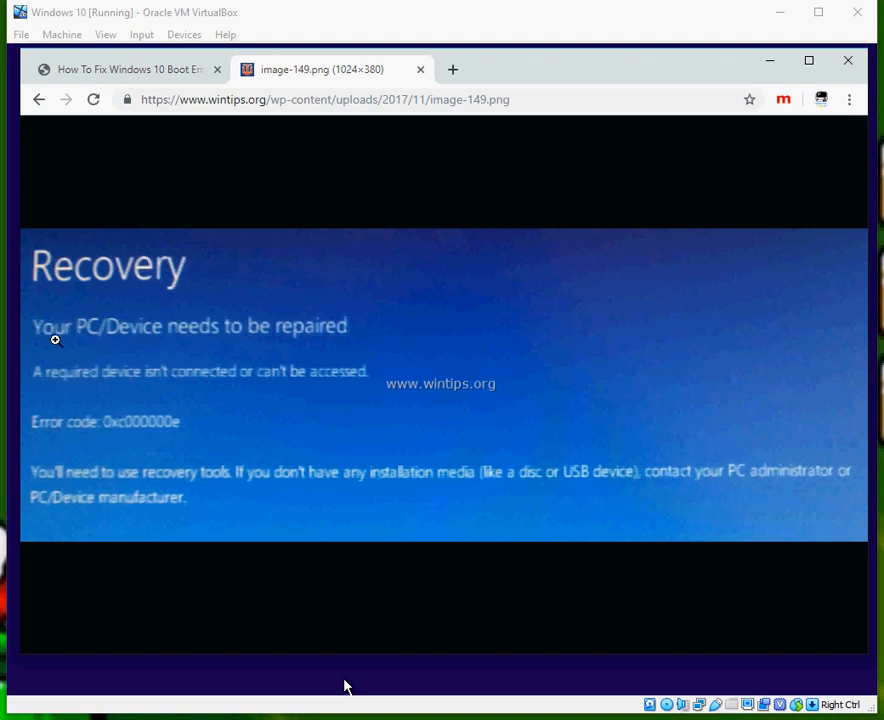
mouse_move(35, 389)
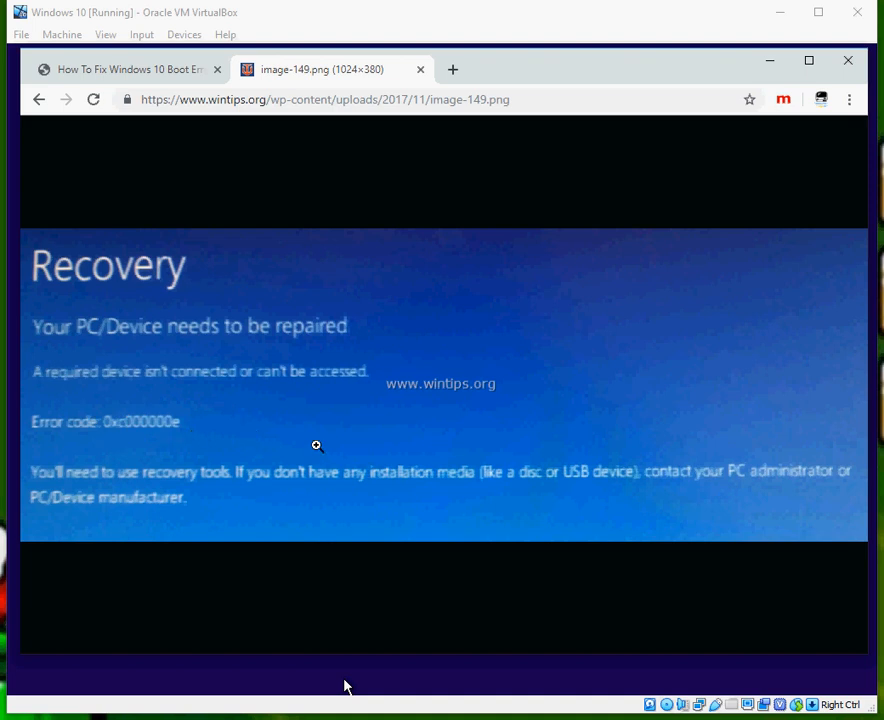
mouse_move(352, 295)
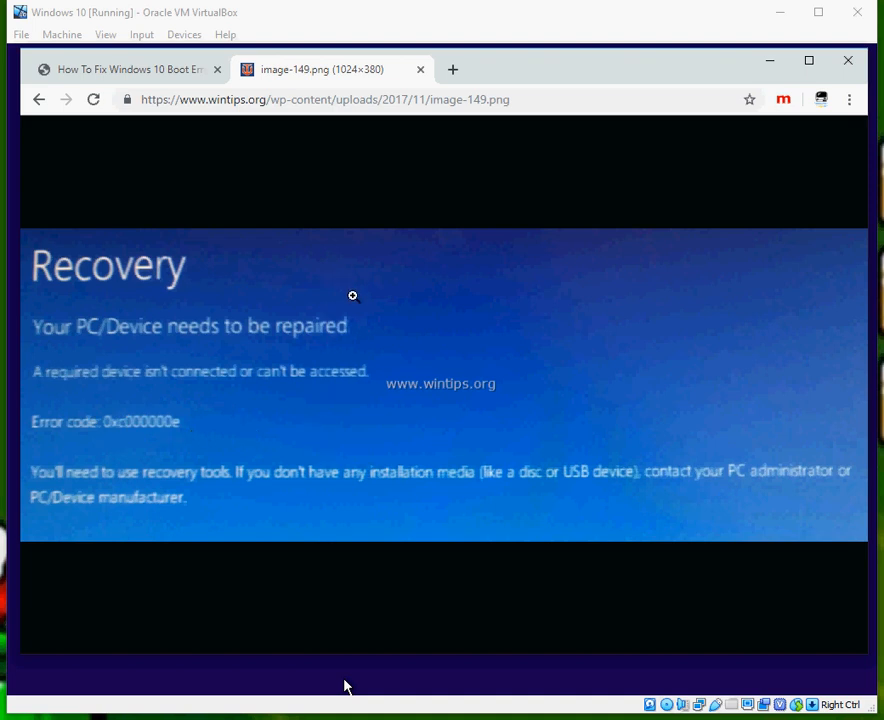
mouse_move(347, 284)
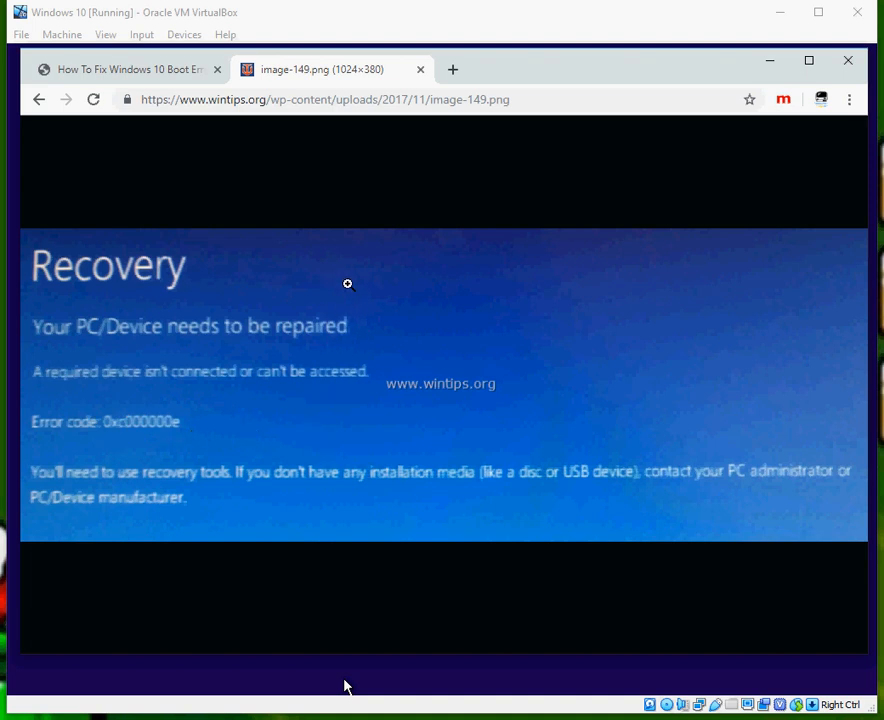
mouse_move(322, 324)
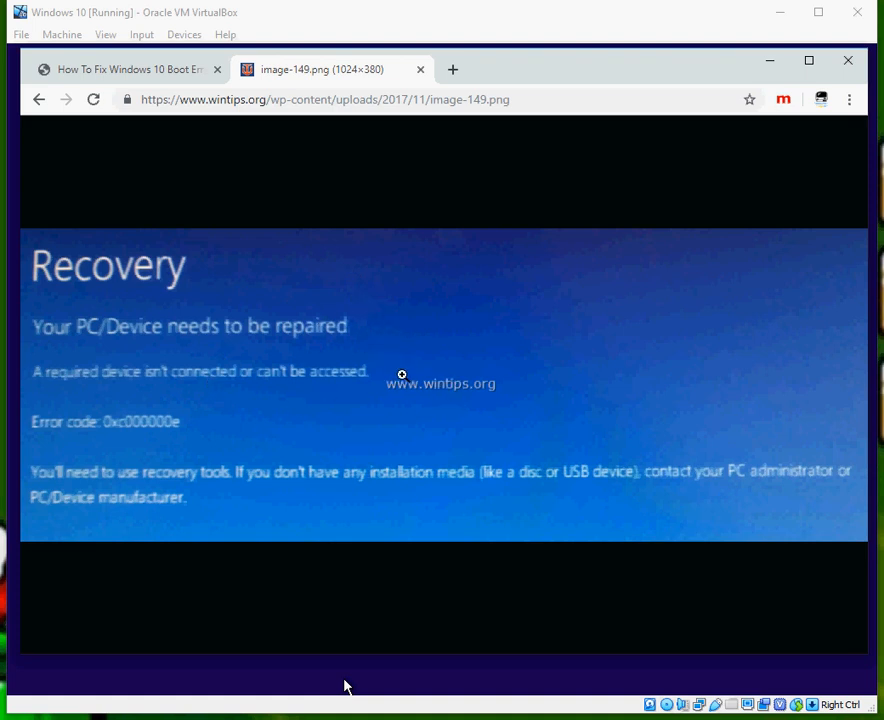
mouse_move(370, 195)
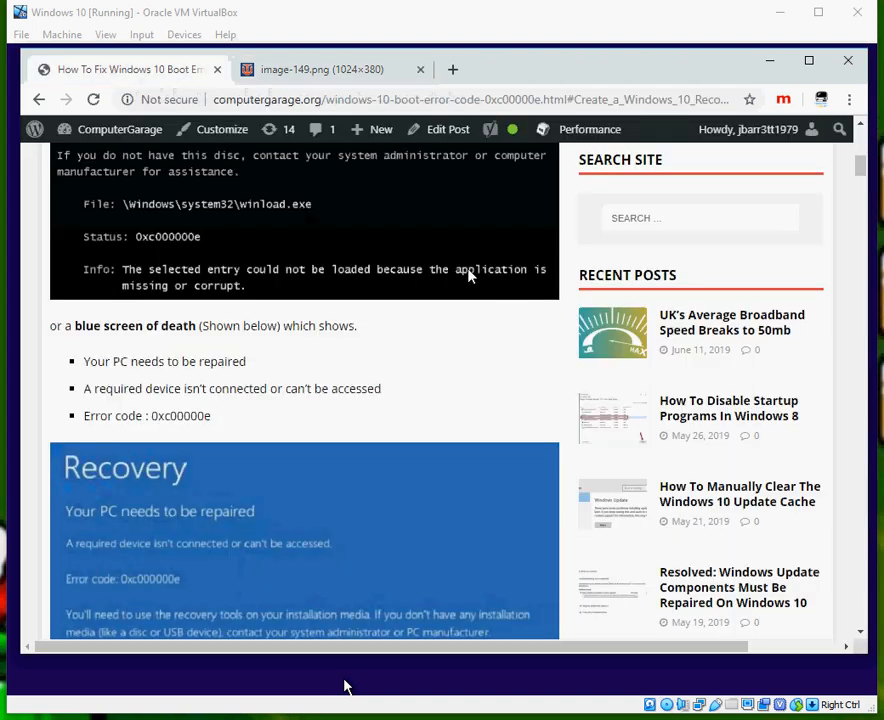
mouse_move(460, 283)
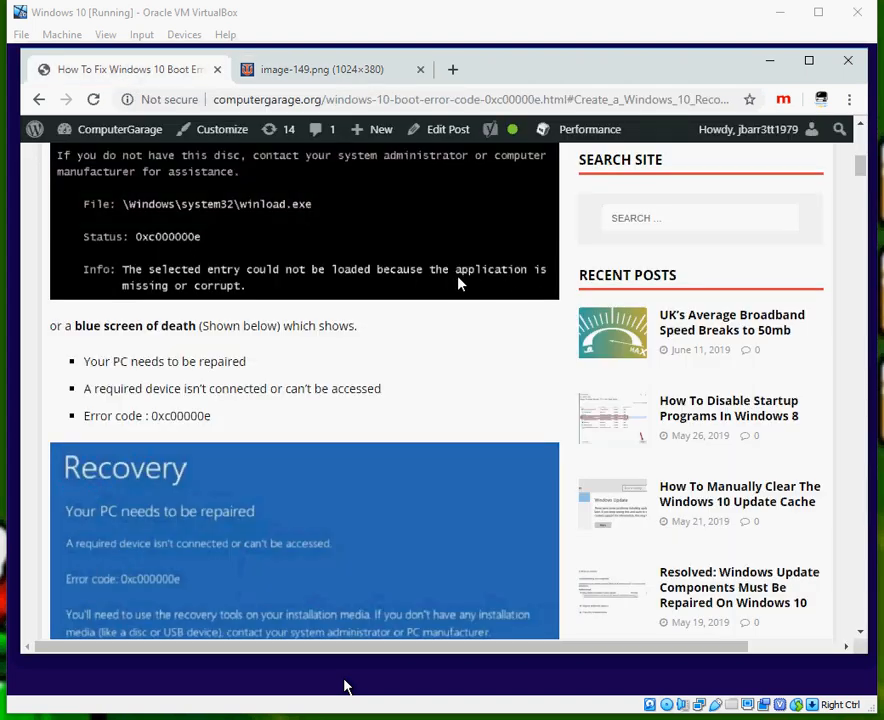
Step: Select the 0xc000000e guide's address and scroll down to its table of contents
scroll("up", 3)
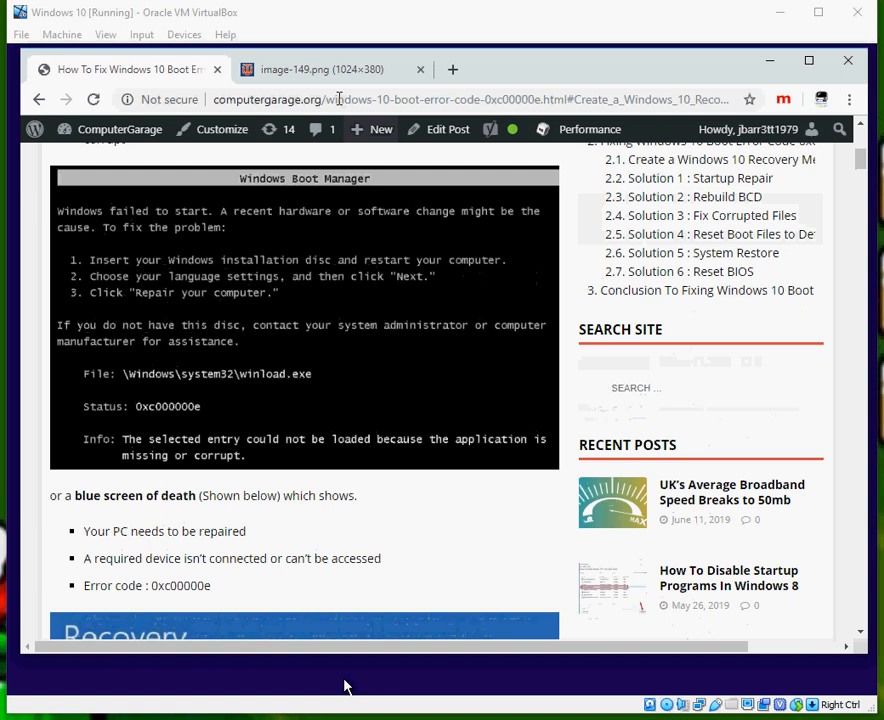
left_click(480, 99)
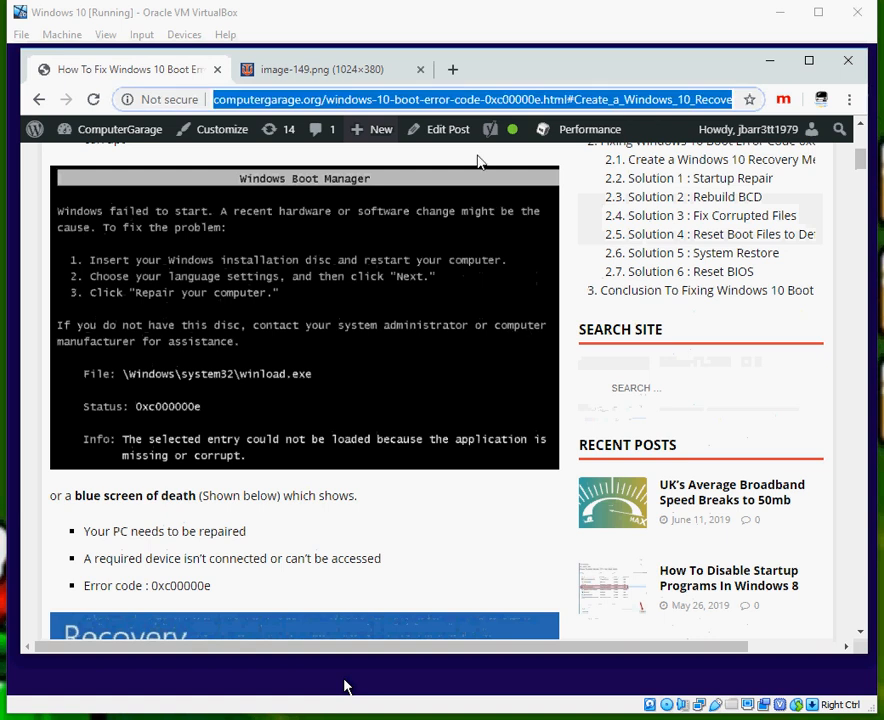
scroll("down", 3)
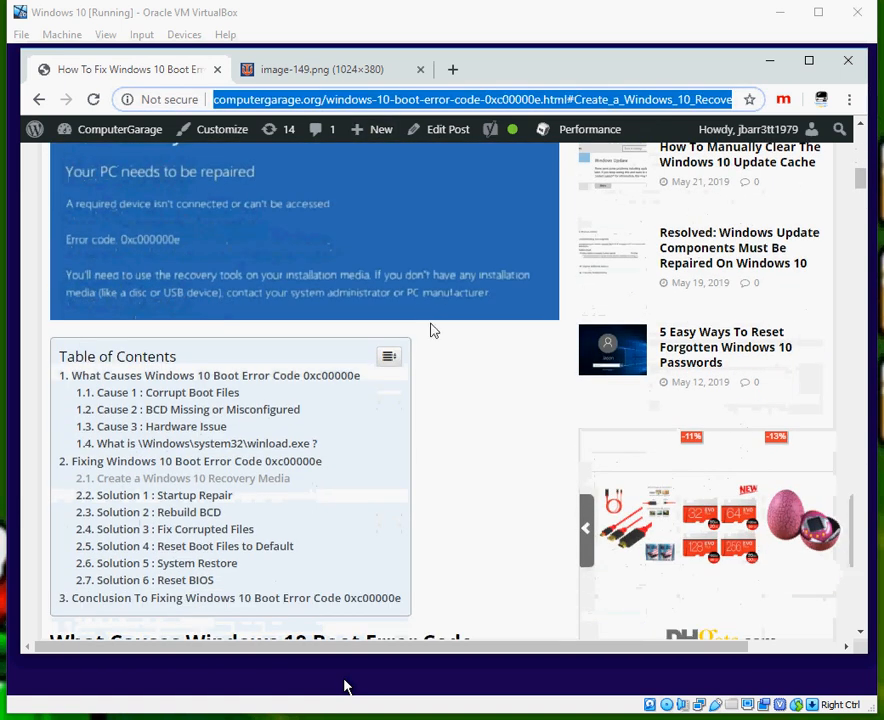
mouse_move(124, 381)
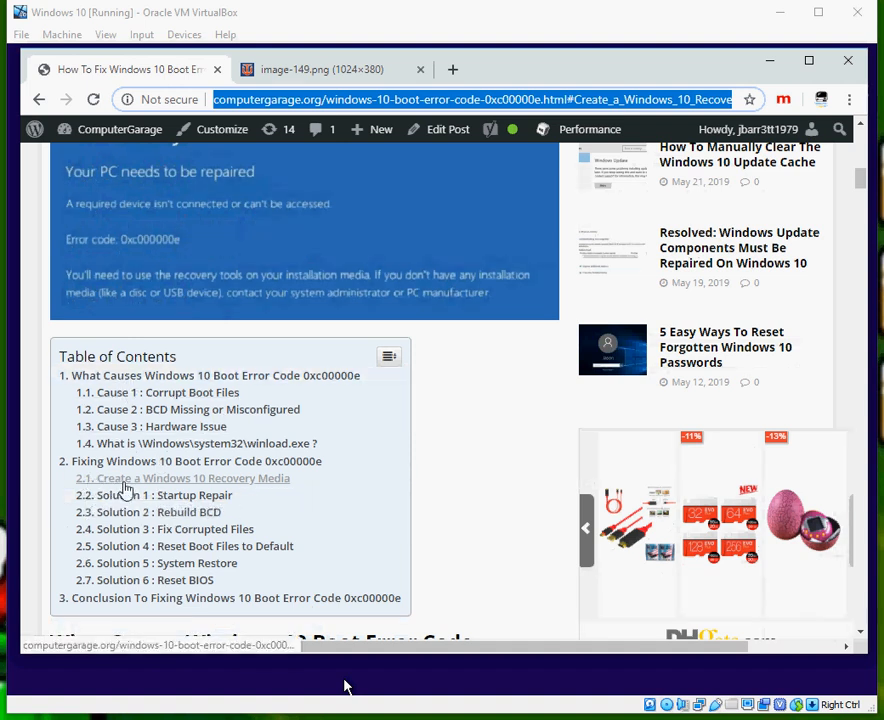
Step: Jump to 'Create a Windows 10 Recovery Media' and highlight the 32-bit and 64-bit downloads
left_click(182, 478)
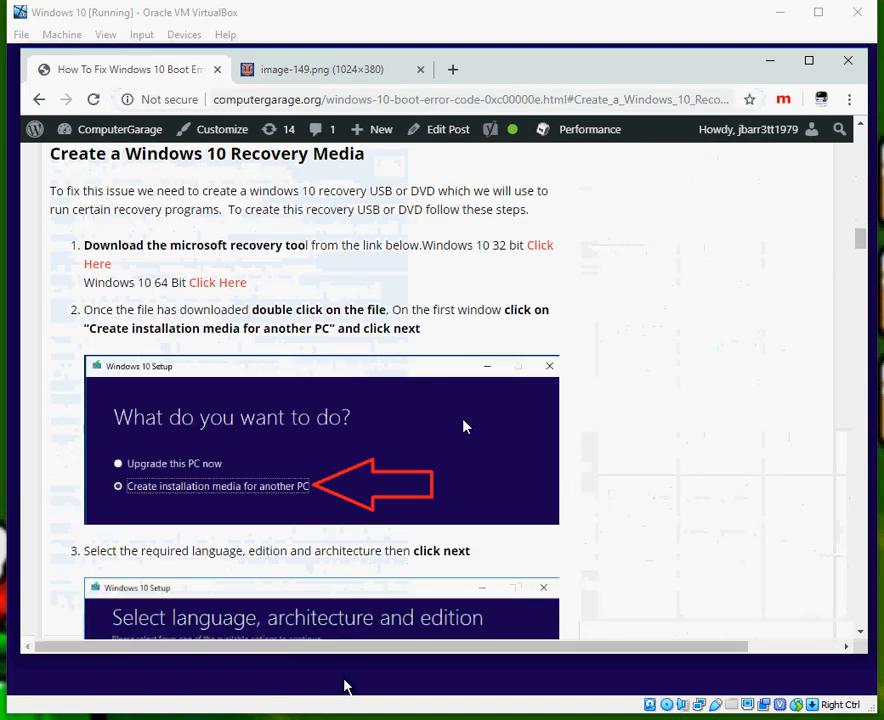
mouse_move(540, 245)
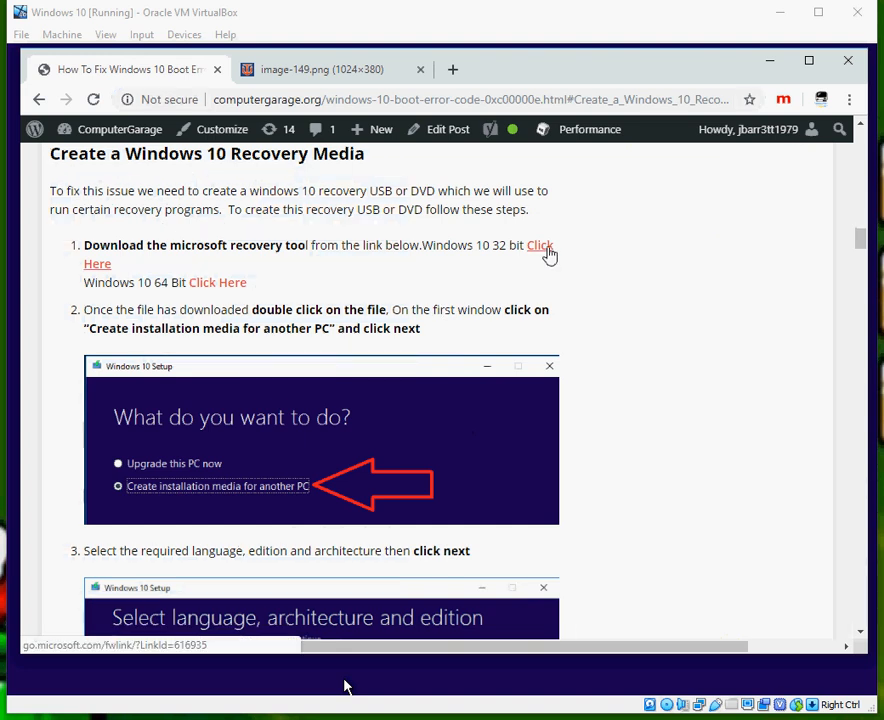
mouse_move(533, 259)
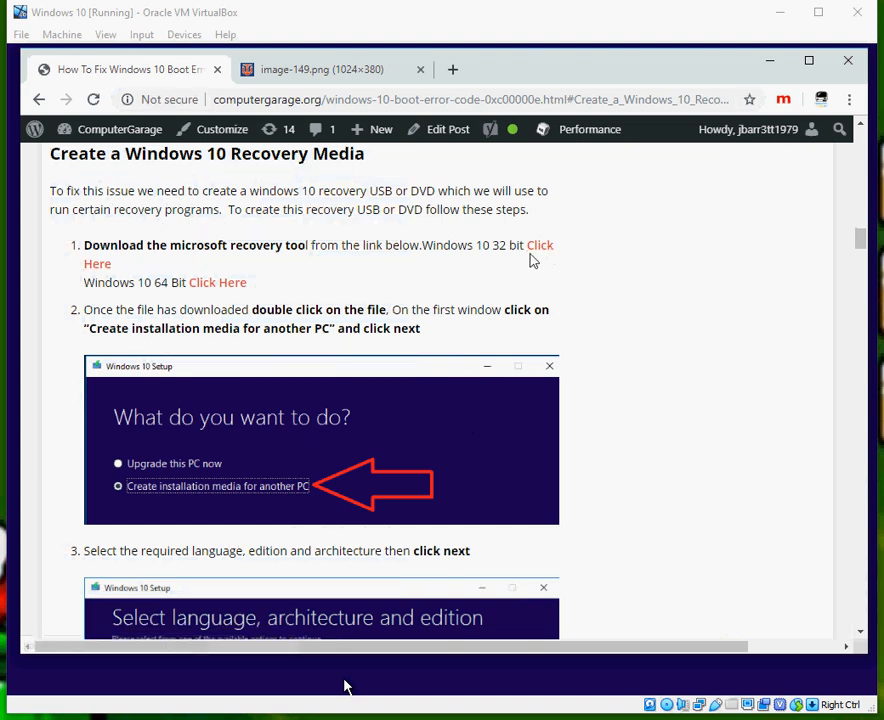
double_click(489, 245)
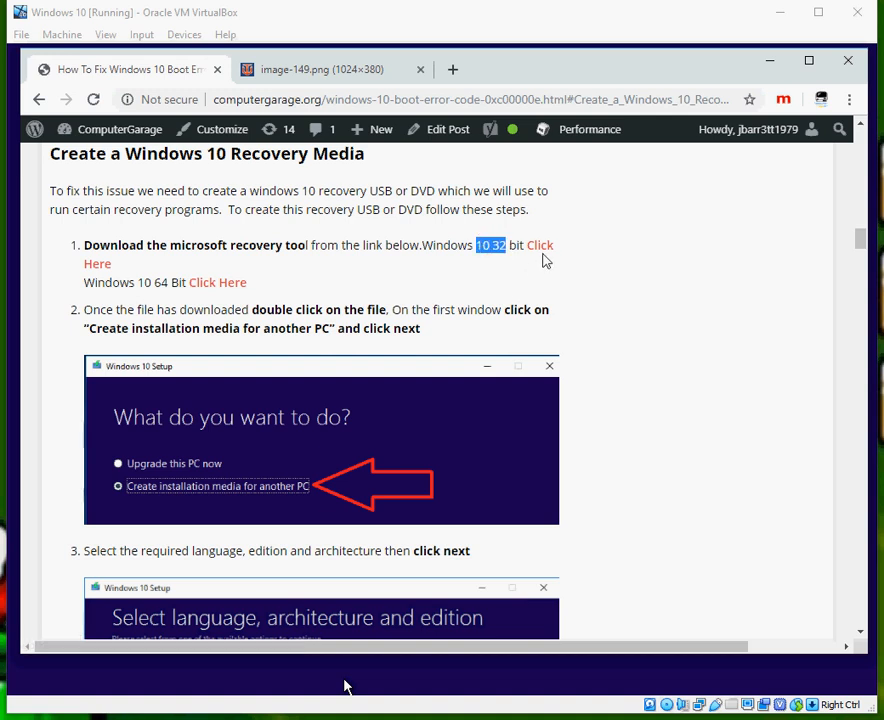
double_click(153, 282)
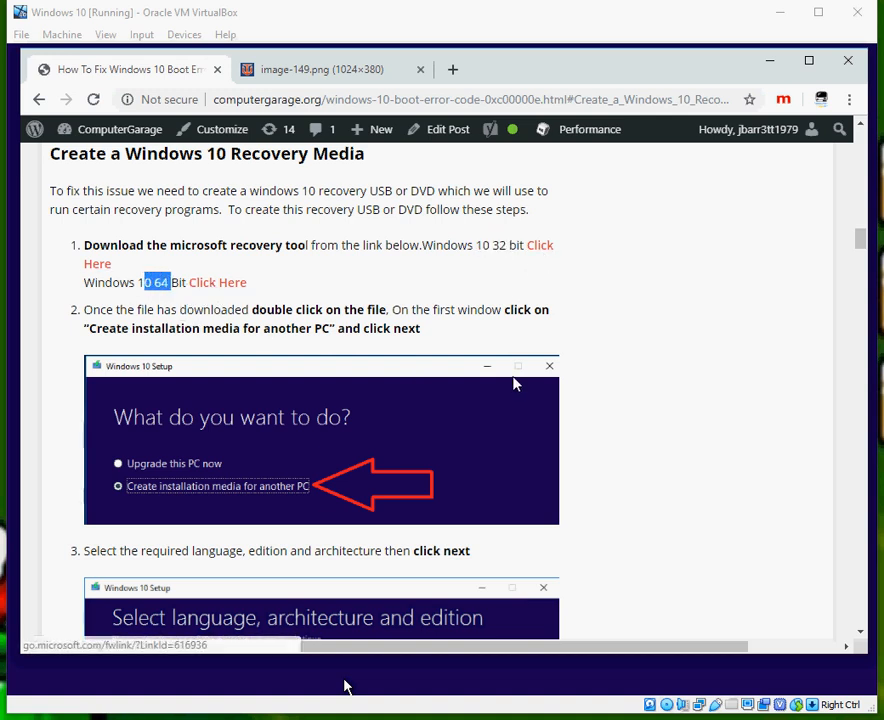
mouse_move(603, 323)
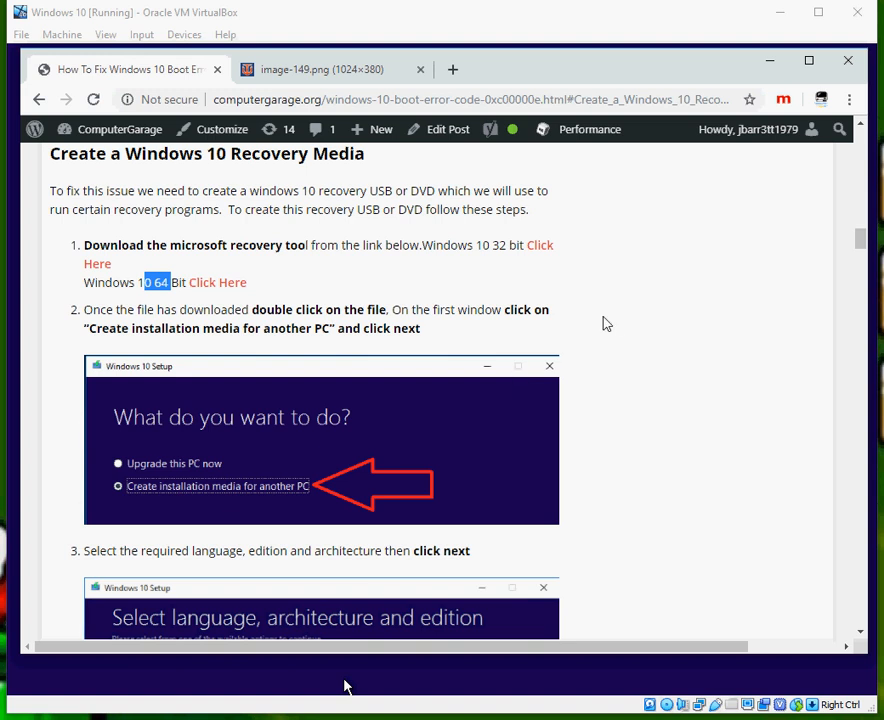
mouse_move(613, 337)
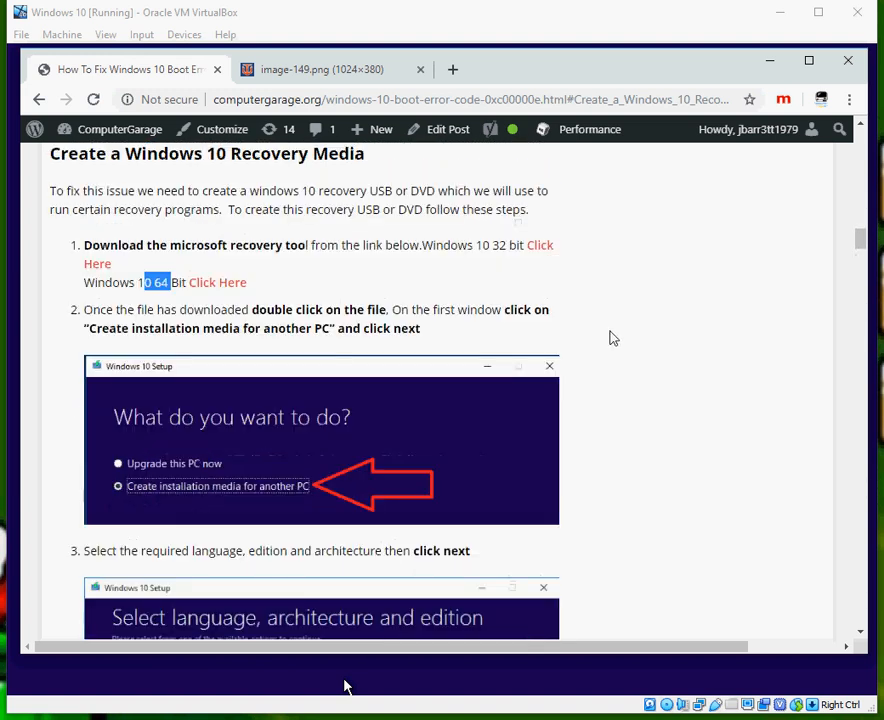
mouse_move(258, 465)
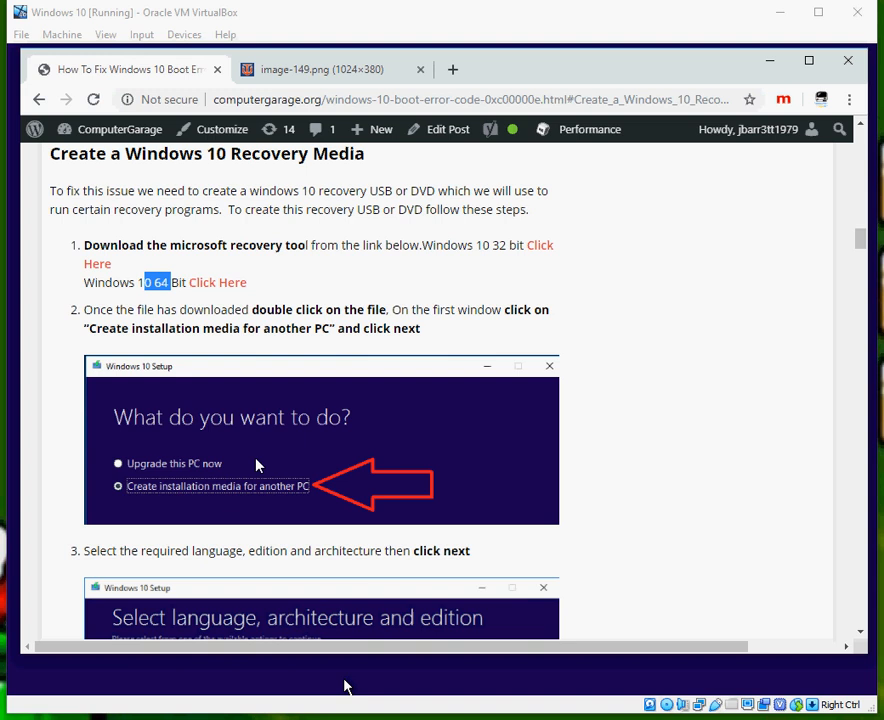
mouse_move(148, 497)
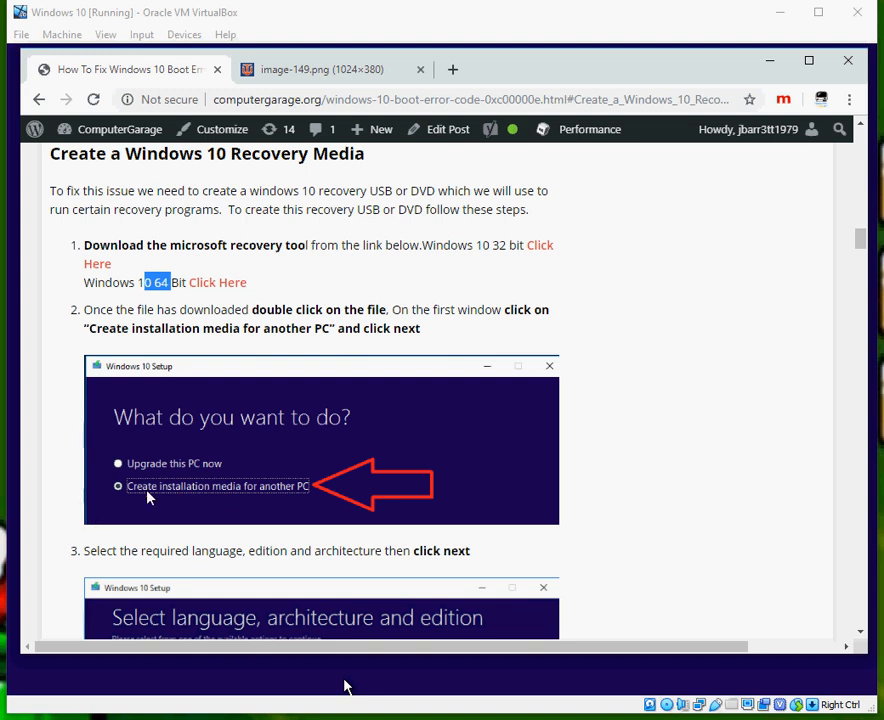
Step: Scroll through the setup steps to step 4, 'Select USB flash drive or ISO File'
scroll("down", 3)
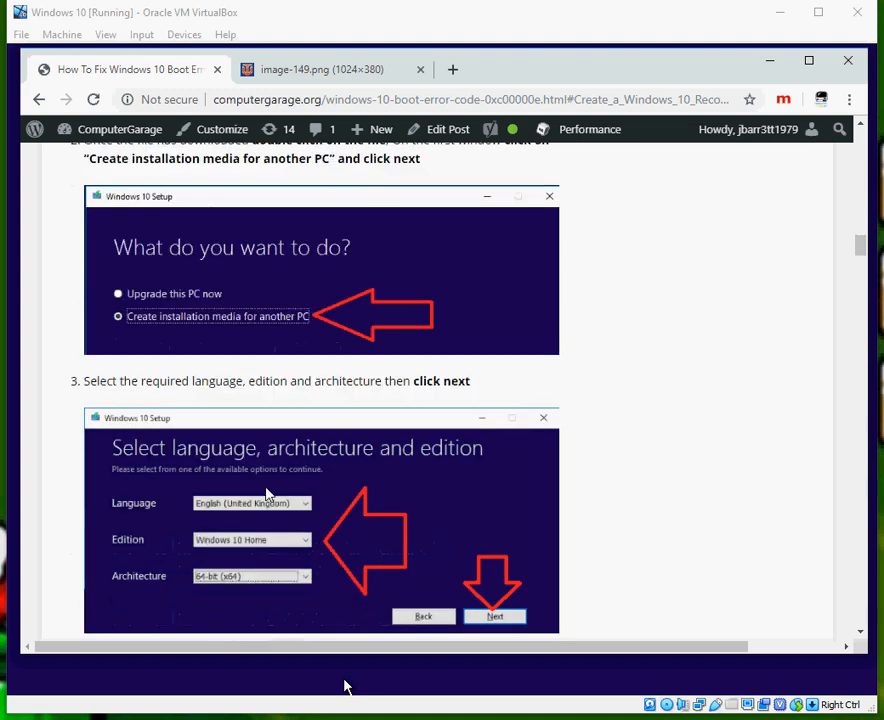
scroll("down", 3)
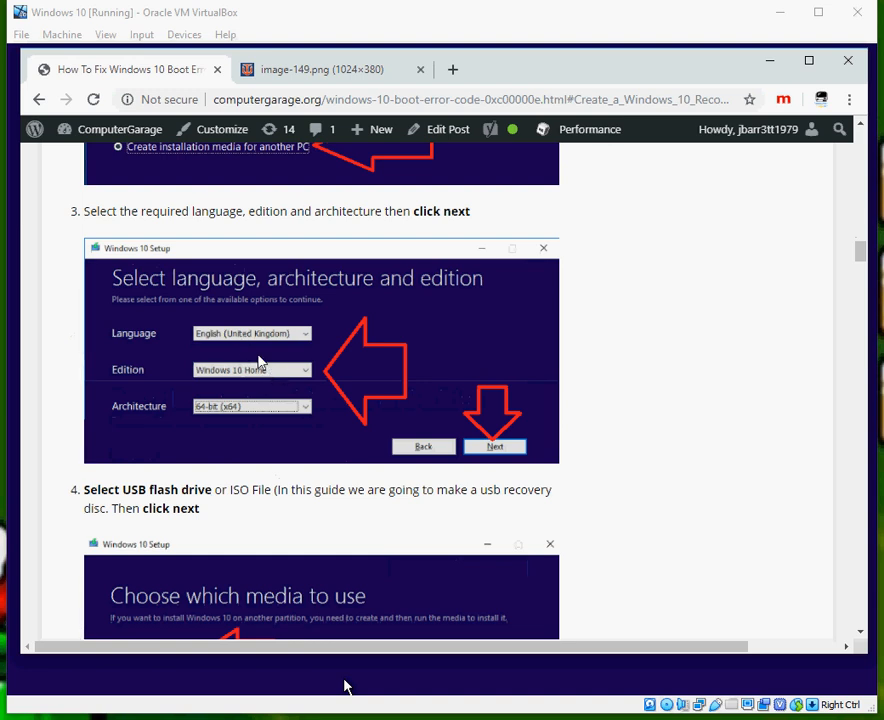
mouse_move(259, 378)
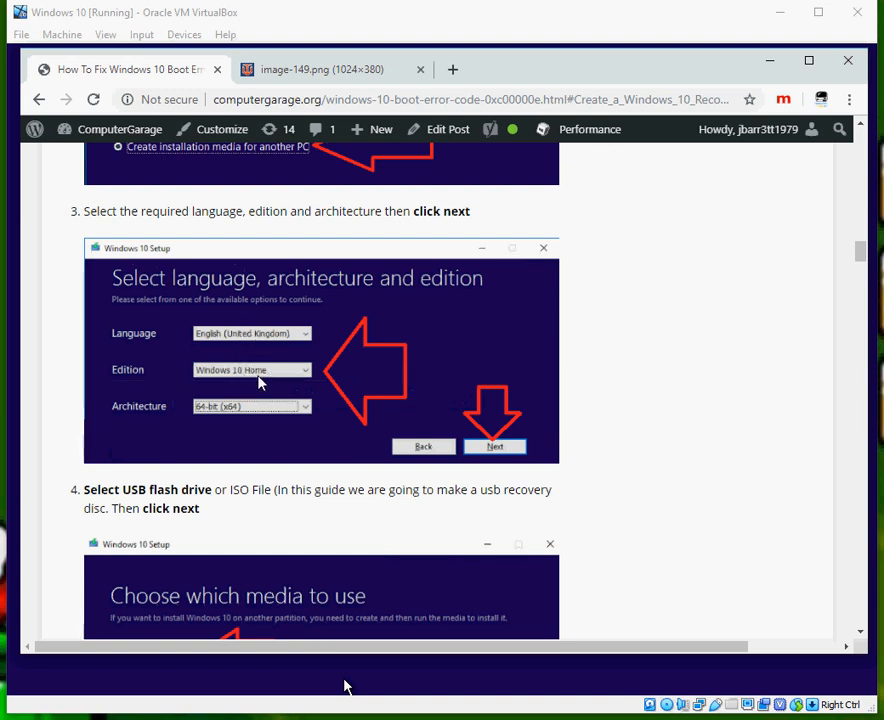
mouse_move(270, 402)
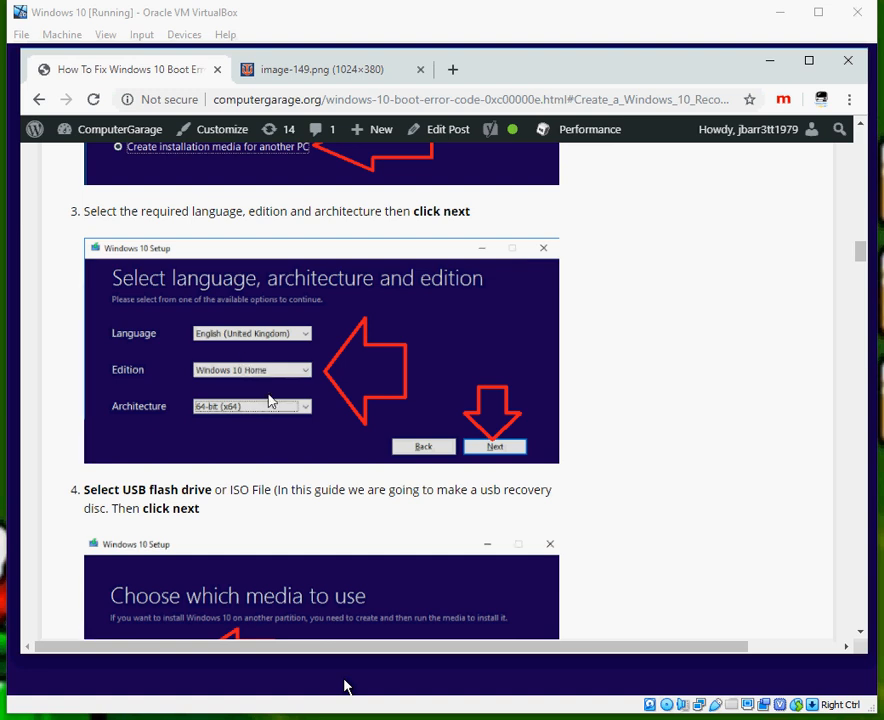
scroll("down", 3)
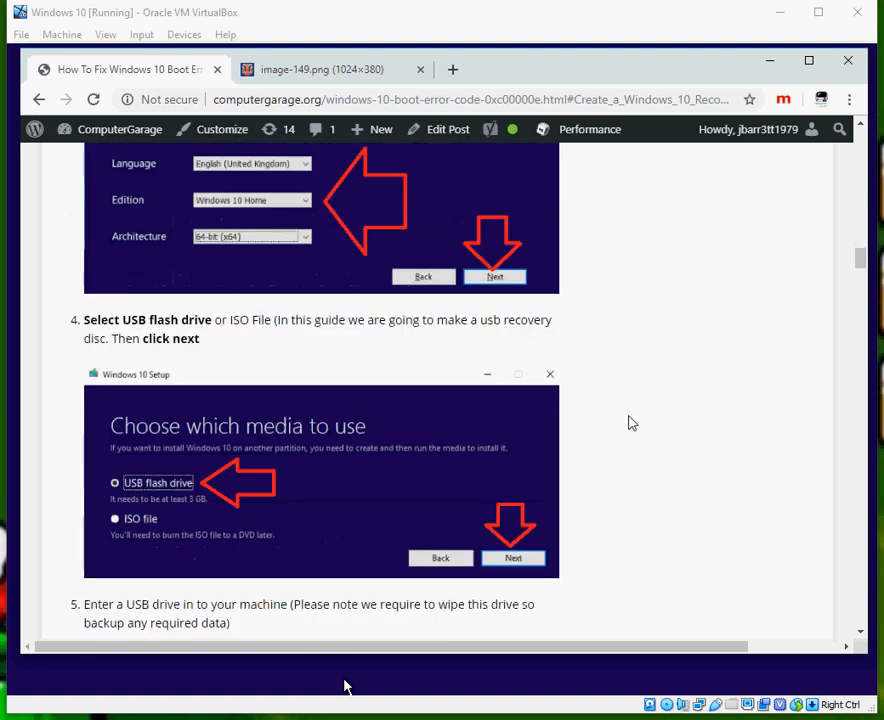
scroll("down", 3)
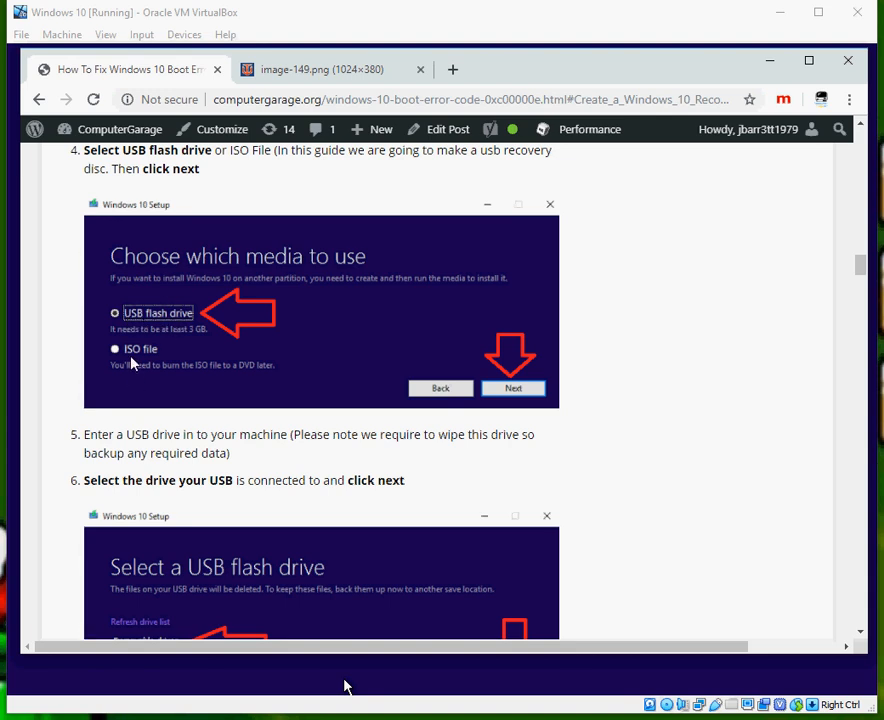
mouse_move(207, 407)
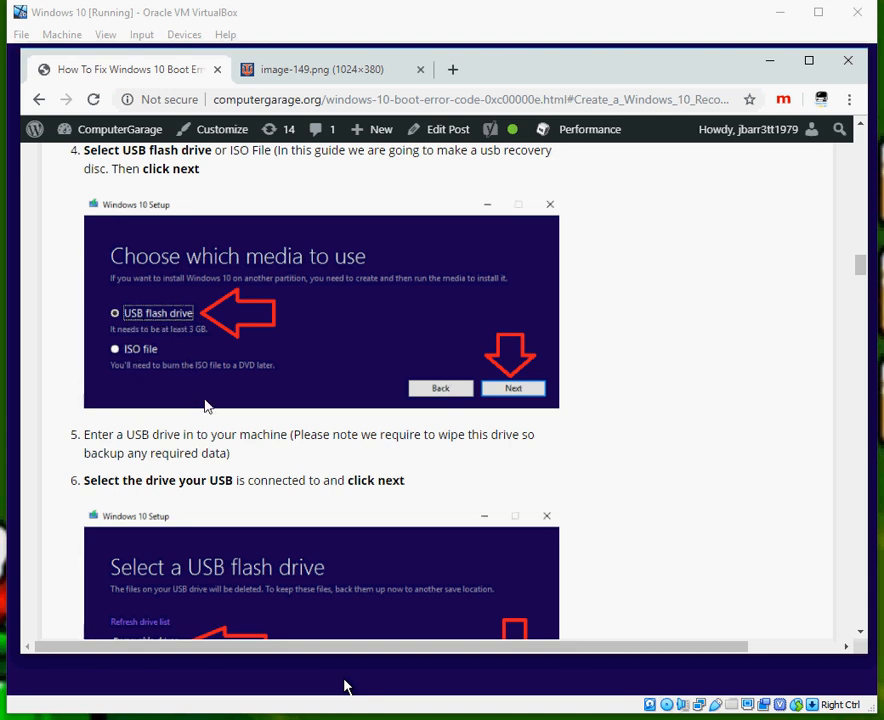
mouse_move(225, 385)
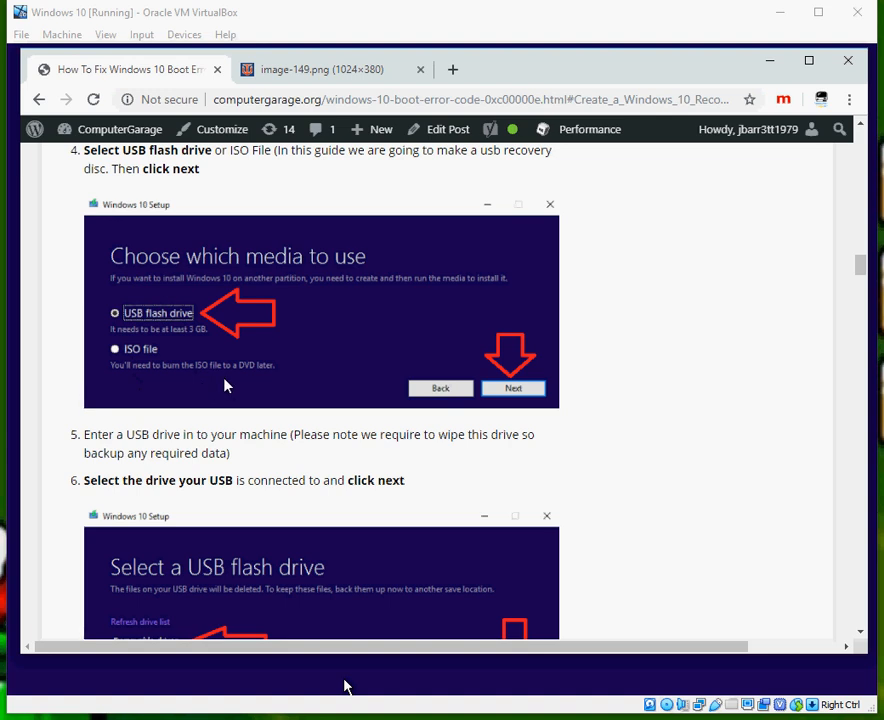
Step: Scroll down to step 6, selecting the connected USB drive
scroll("down", 3)
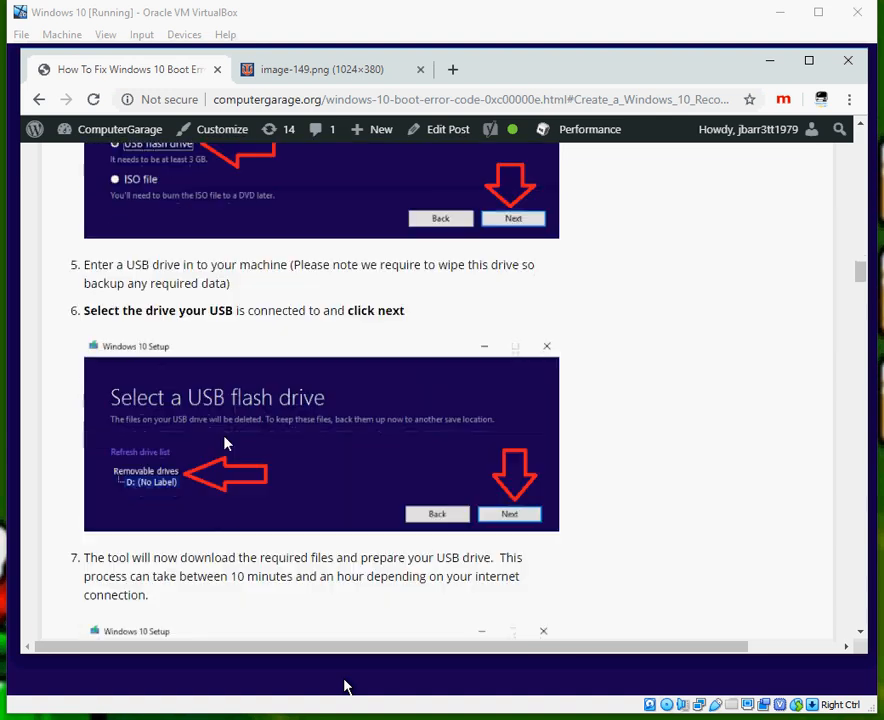
mouse_move(197, 413)
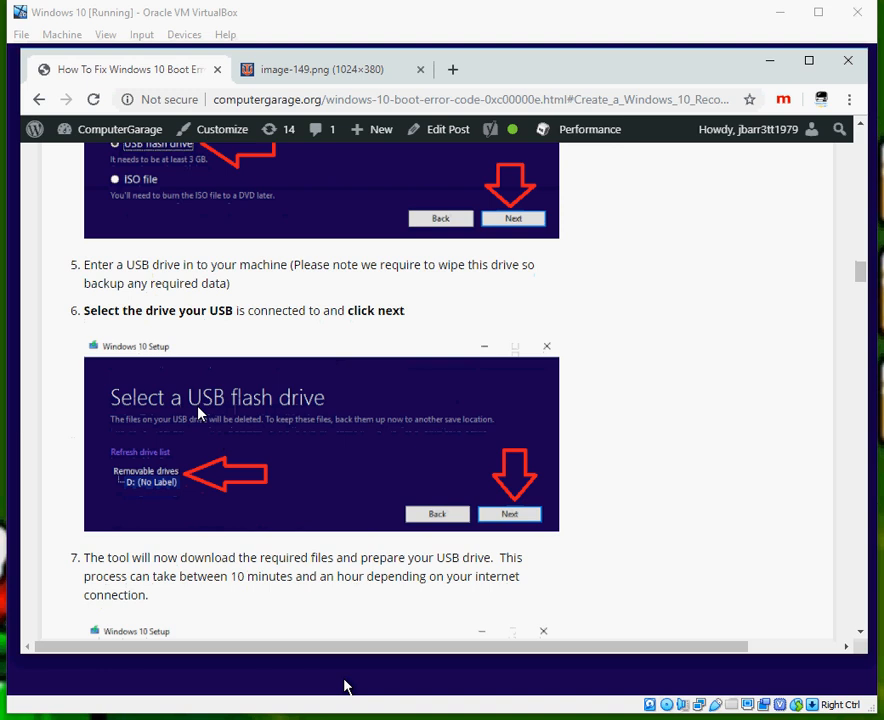
mouse_move(135, 489)
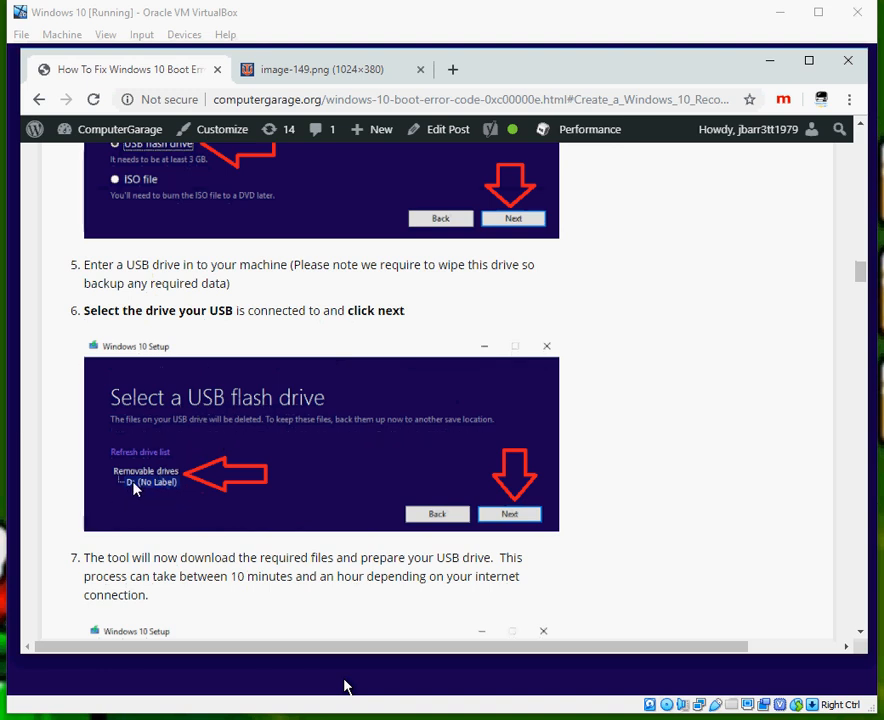
mouse_move(157, 457)
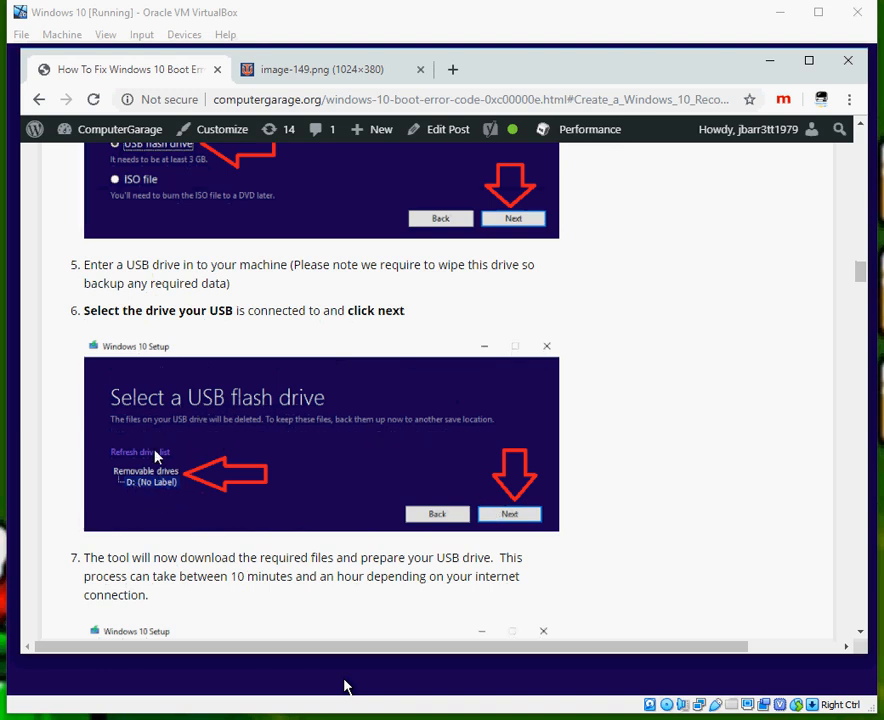
mouse_move(223, 510)
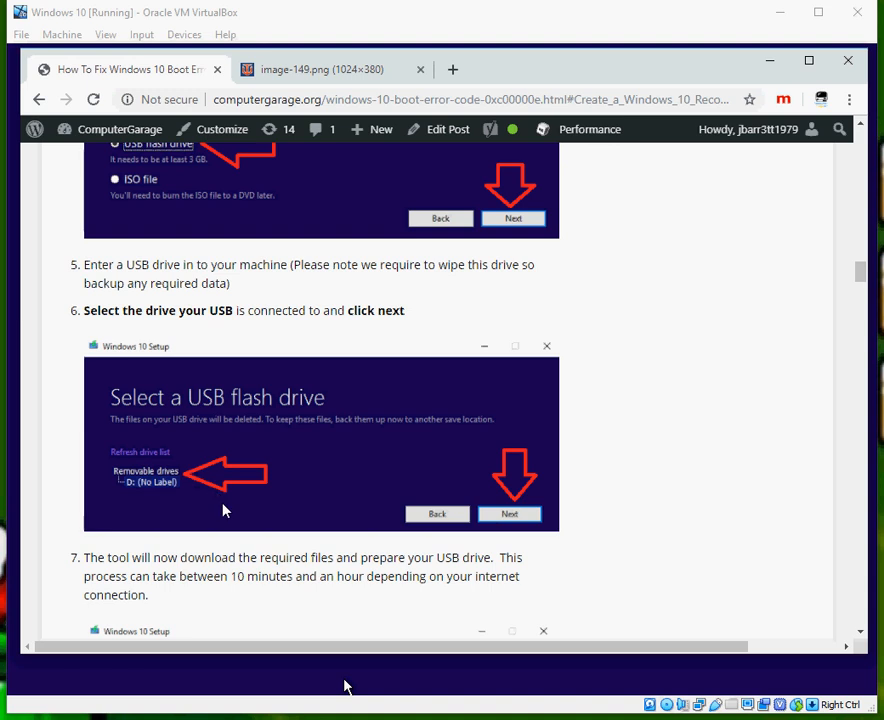
mouse_move(248, 530)
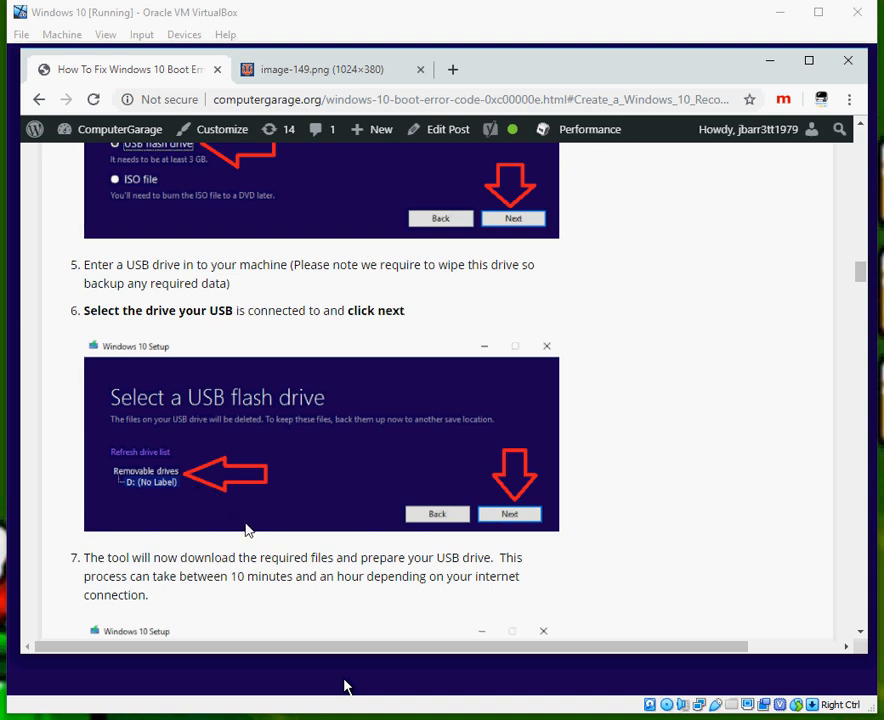
mouse_move(255, 538)
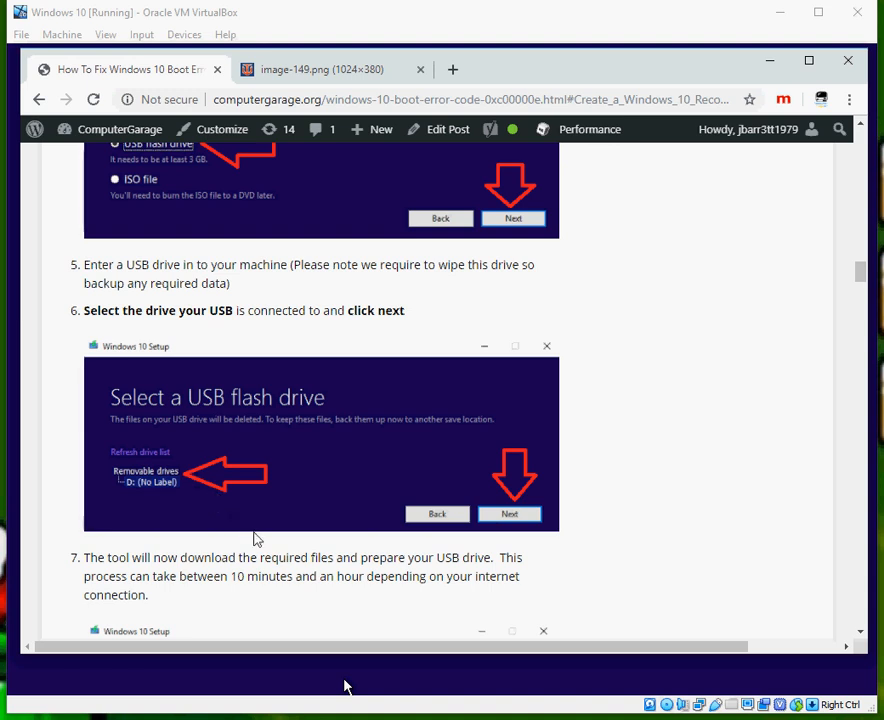
mouse_move(390, 487)
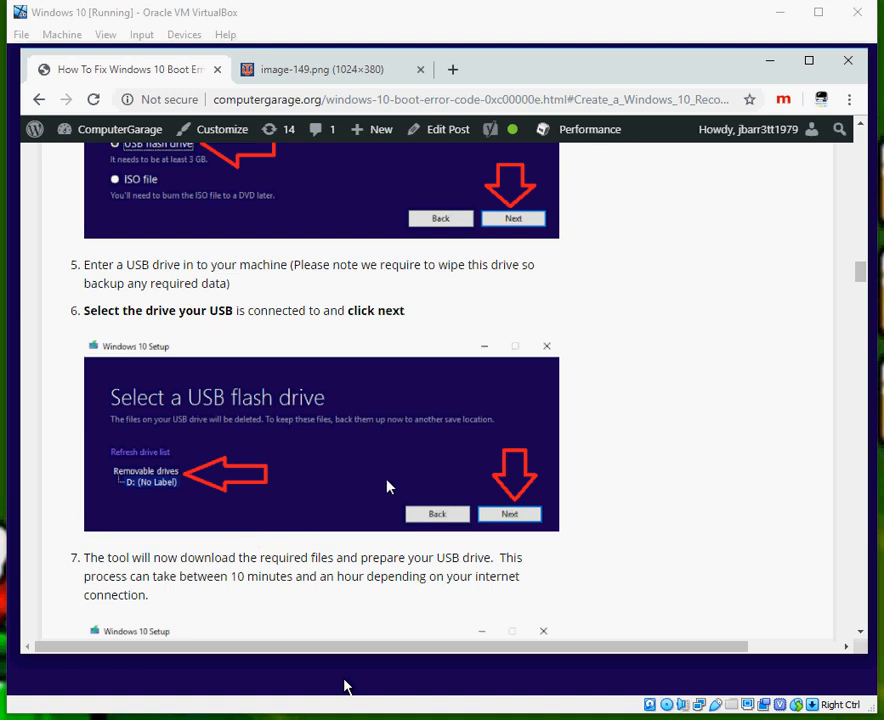
Step: Scroll past 'Downloading Windows 10' to the 'Solution 1 : Startup Repair' heading
scroll("down", 3)
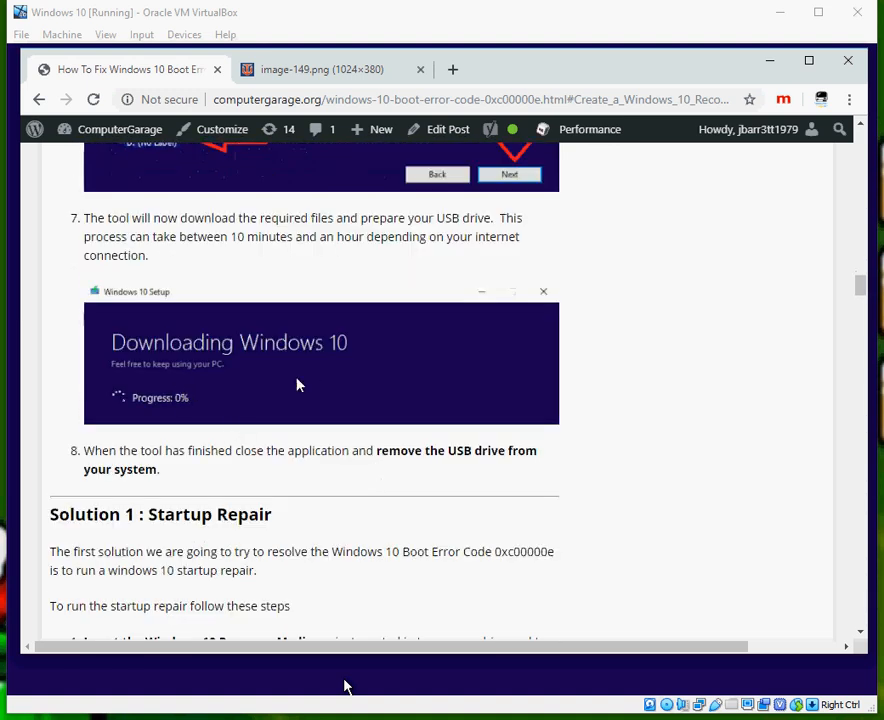
mouse_move(400, 400)
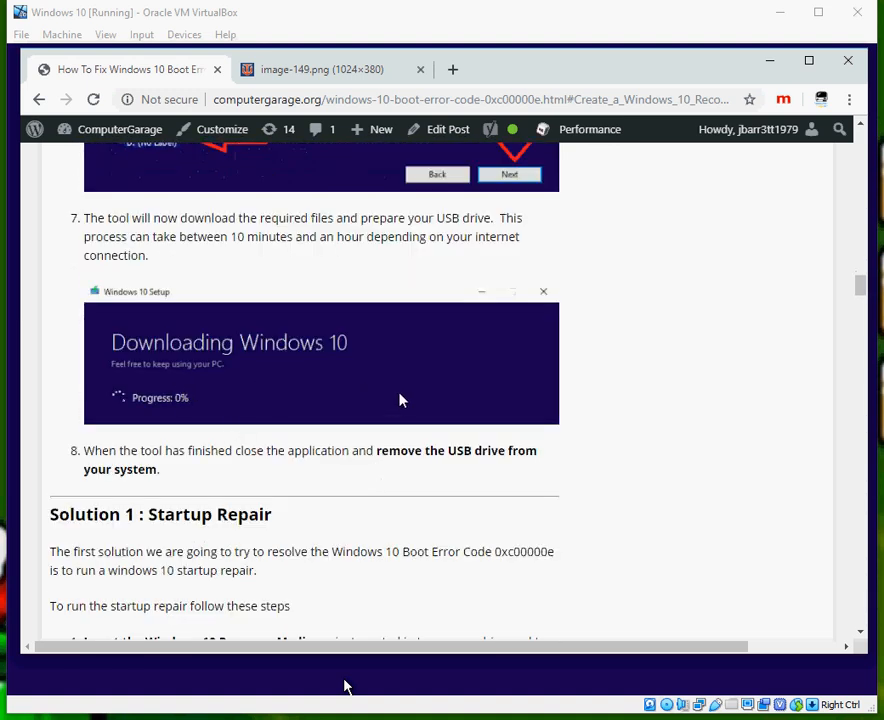
mouse_move(420, 420)
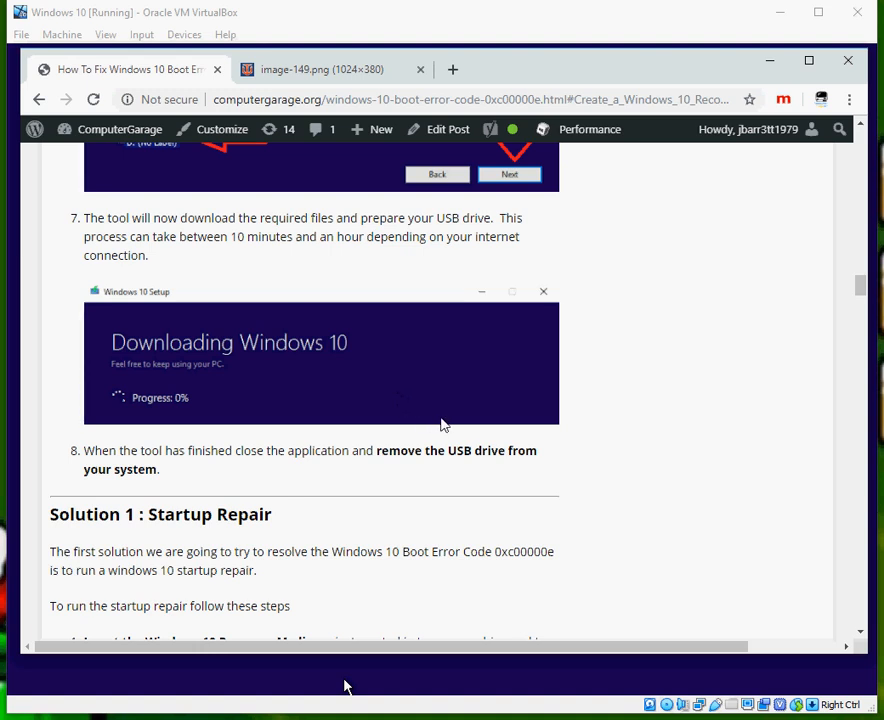
mouse_move(470, 432)
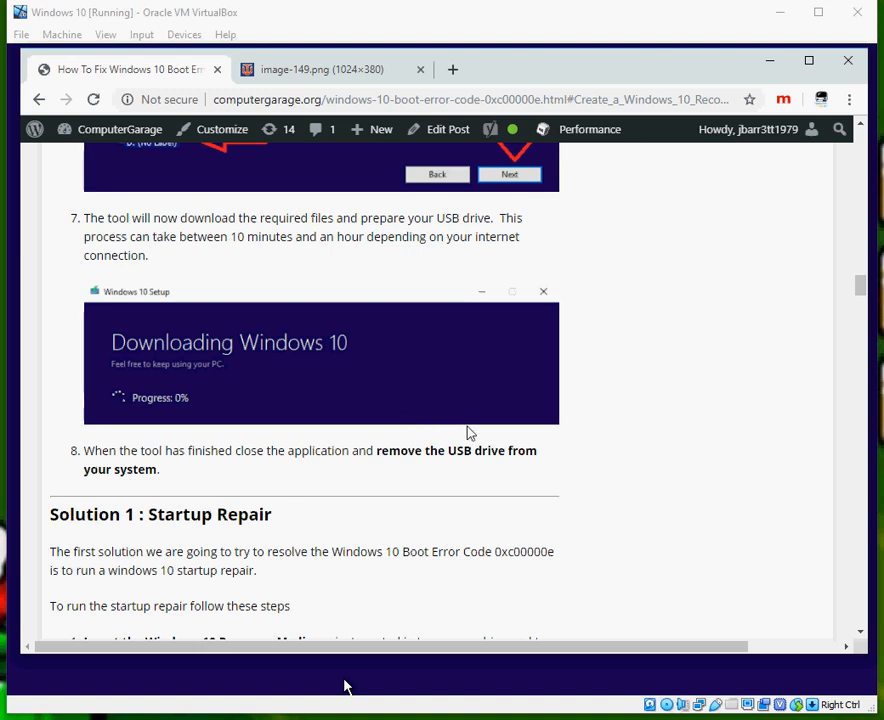
mouse_move(473, 421)
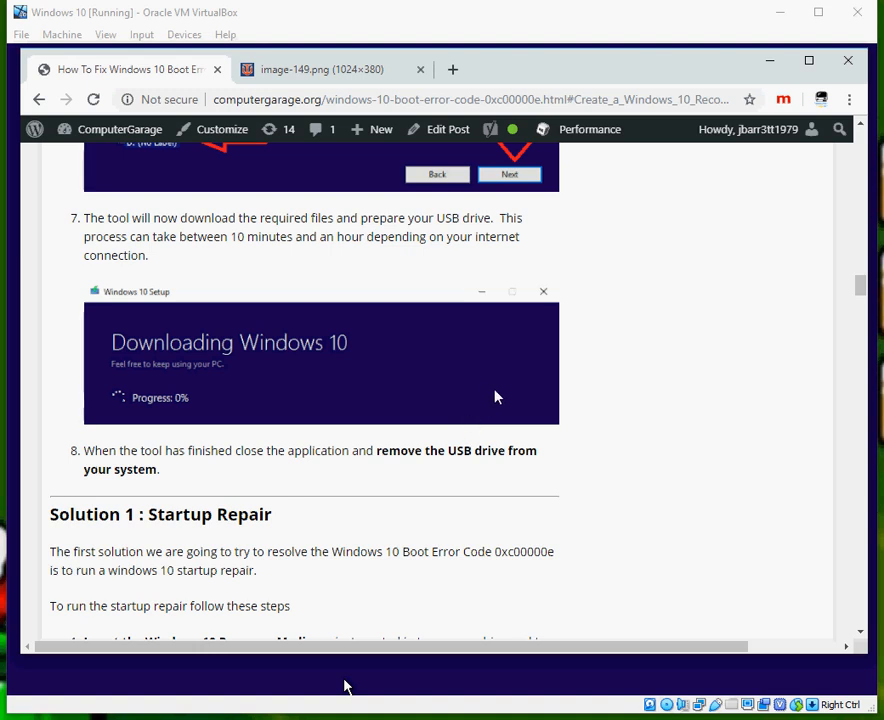
mouse_move(436, 399)
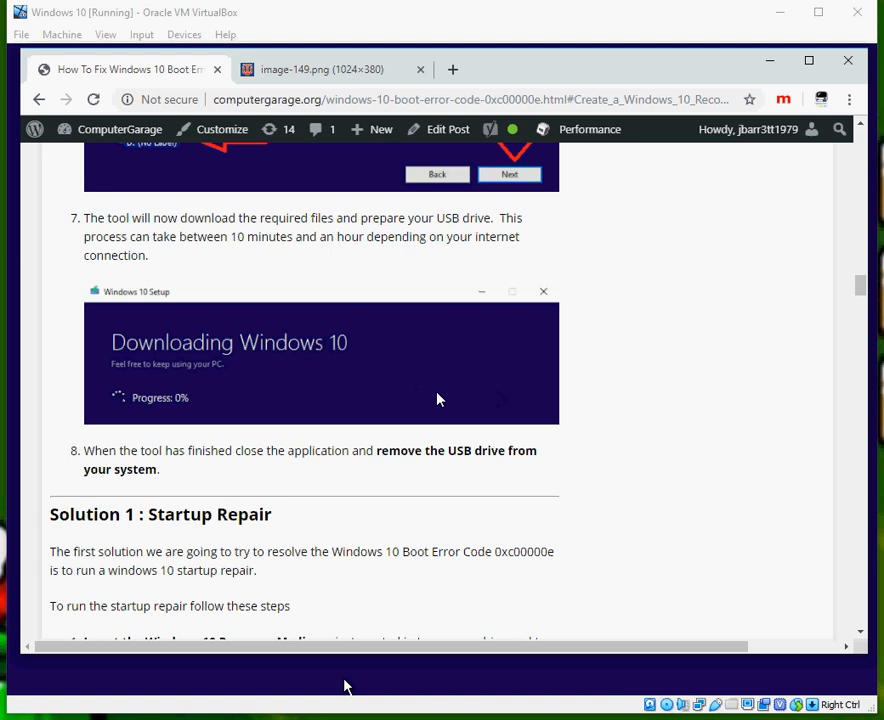
mouse_move(470, 412)
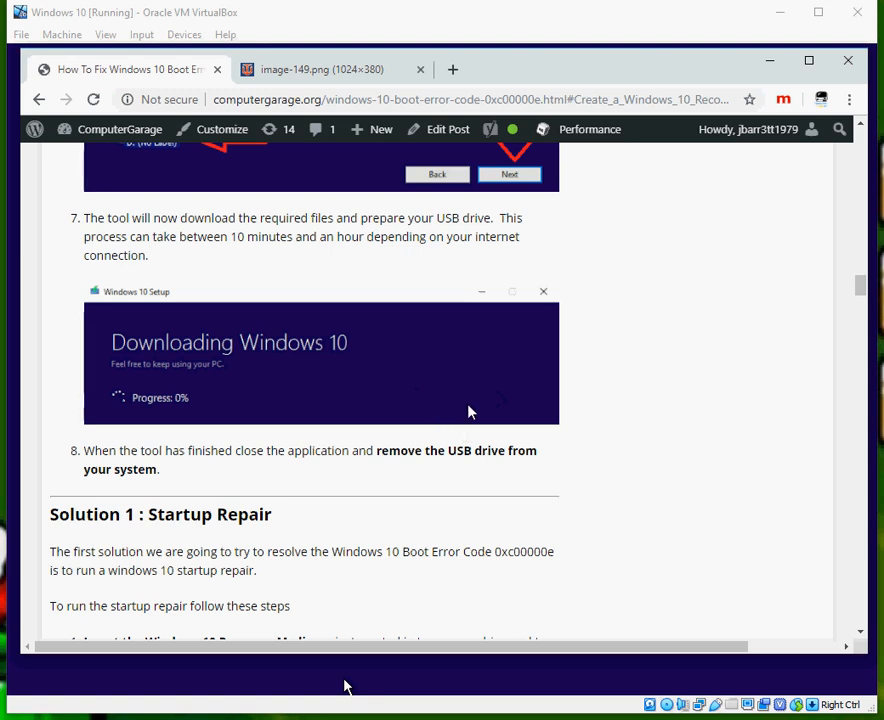
mouse_move(455, 362)
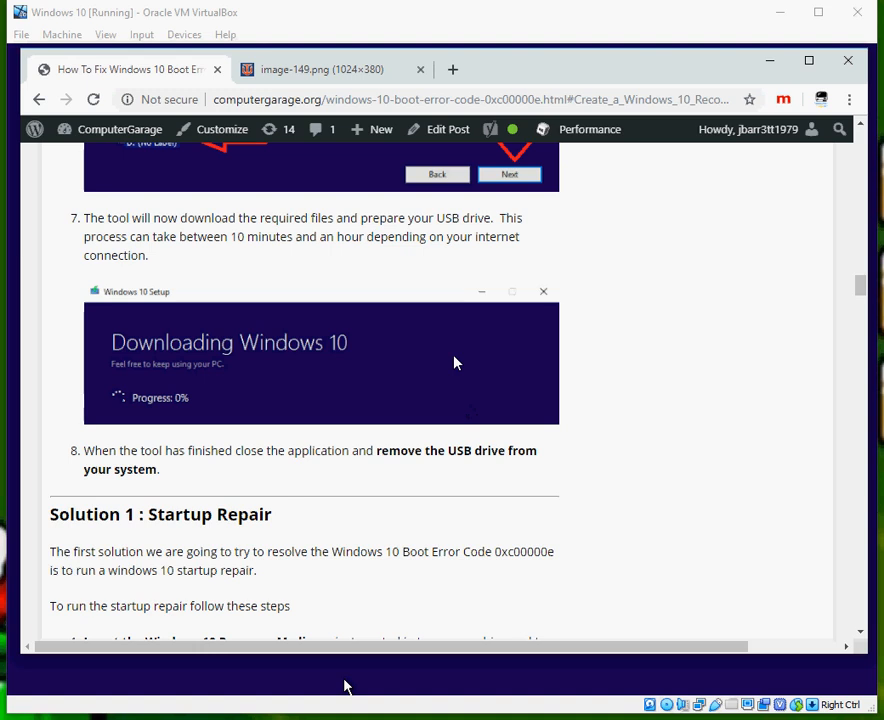
mouse_move(562, 56)
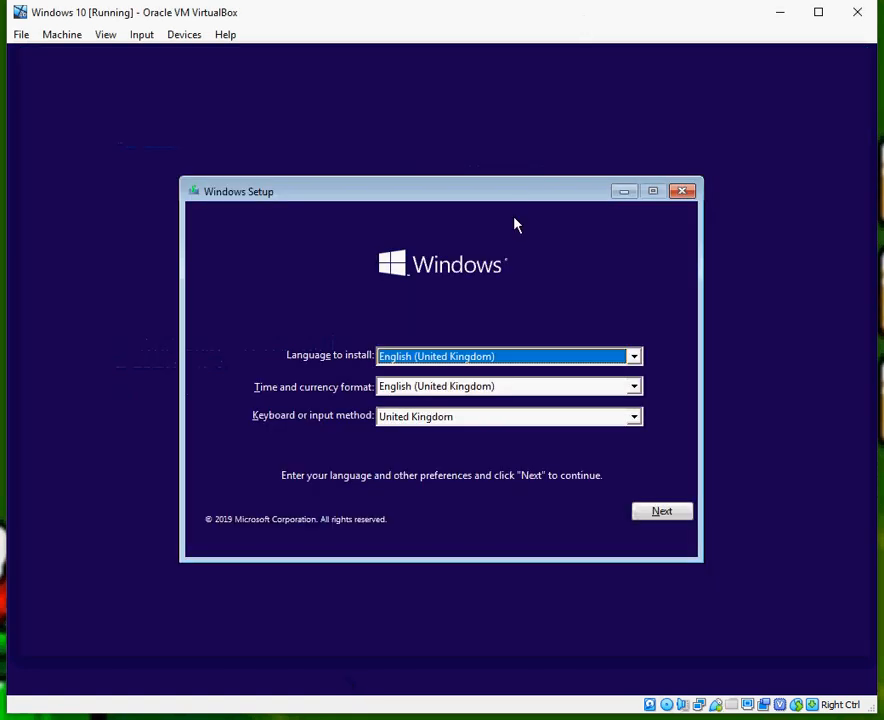
mouse_move(267, 278)
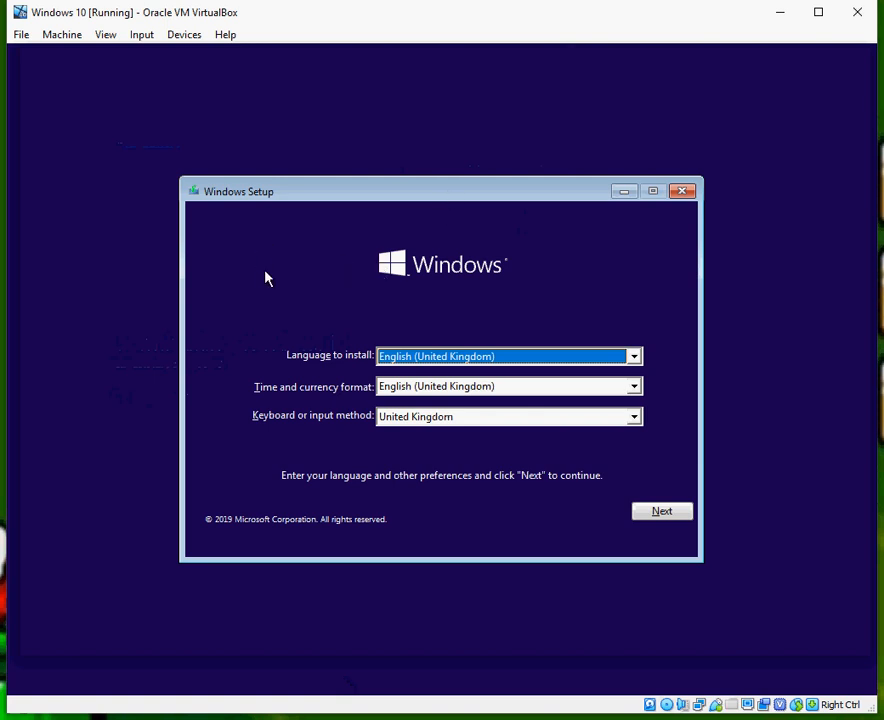
mouse_move(625, 370)
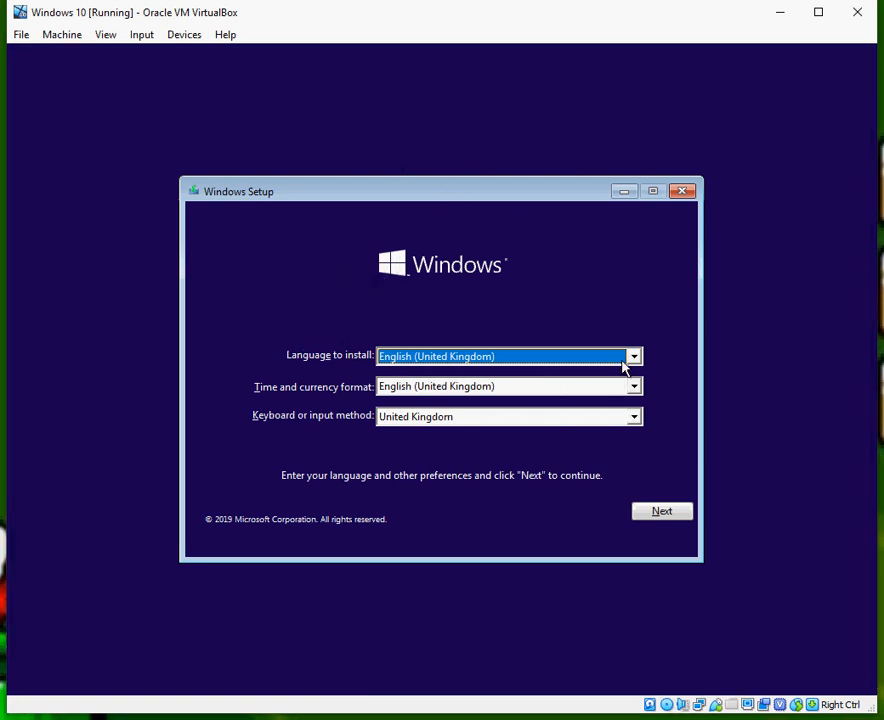
mouse_move(631, 390)
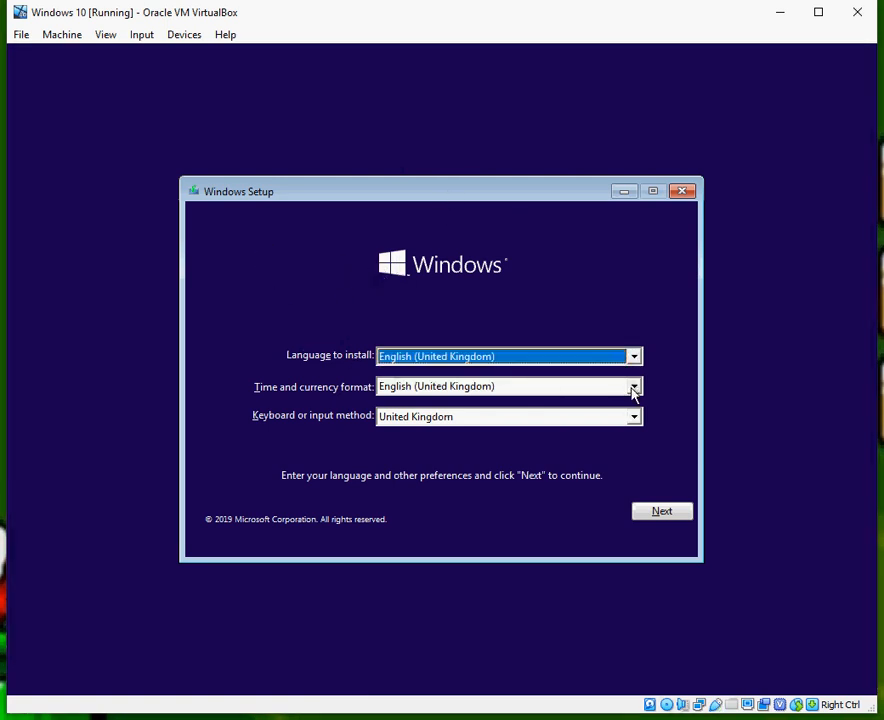
mouse_move(378, 417)
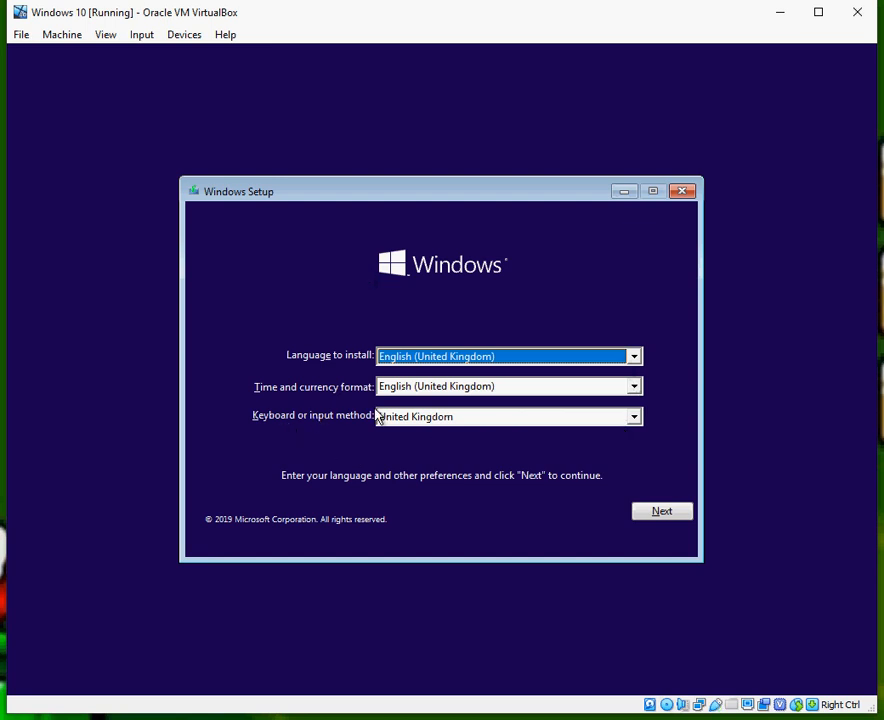
Step: Keep English (United Kingdom) language, format and keyboard, and continue
left_click(505, 416)
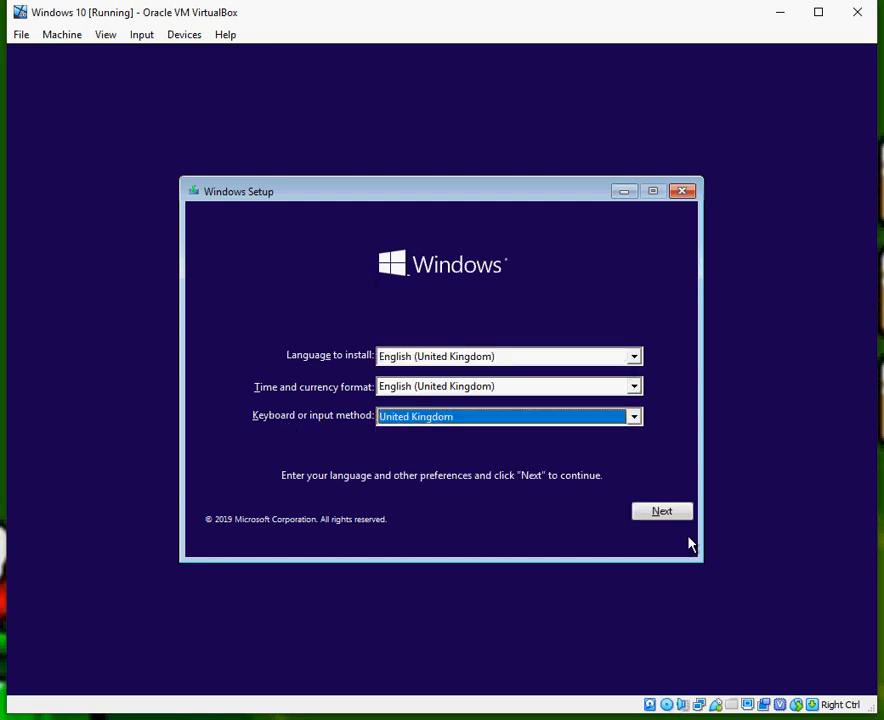
left_click(662, 511)
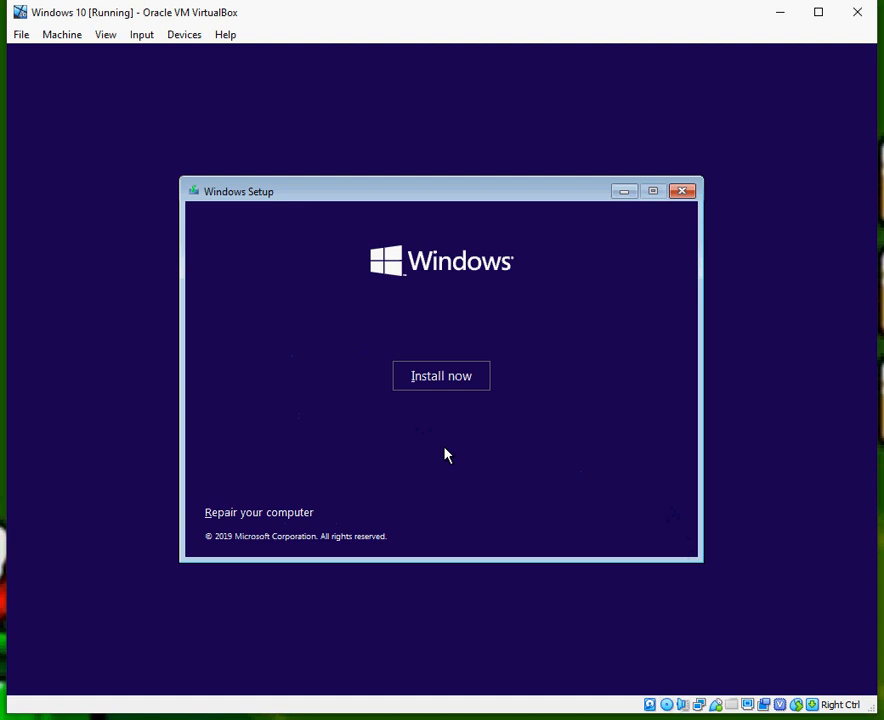
mouse_move(285, 511)
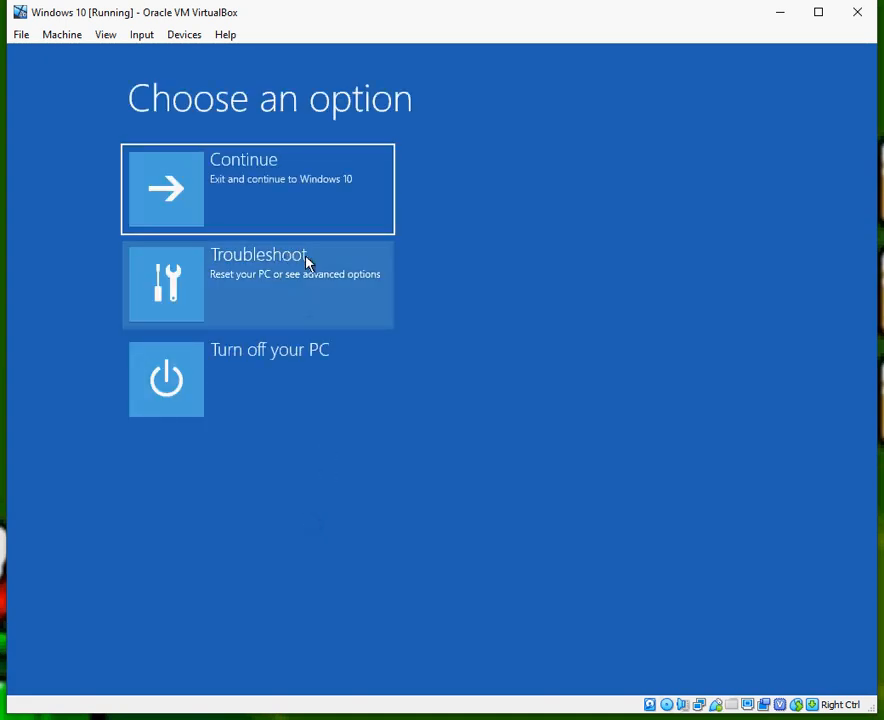
Step: Choose Troubleshoot to reach the Advanced options screen
left_click(257, 284)
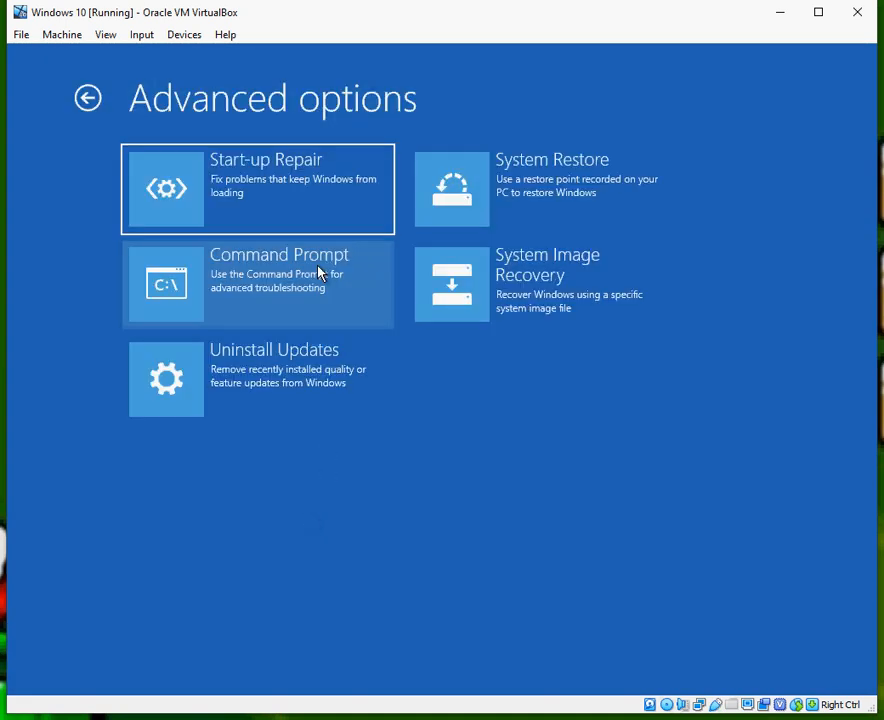
mouse_move(257, 180)
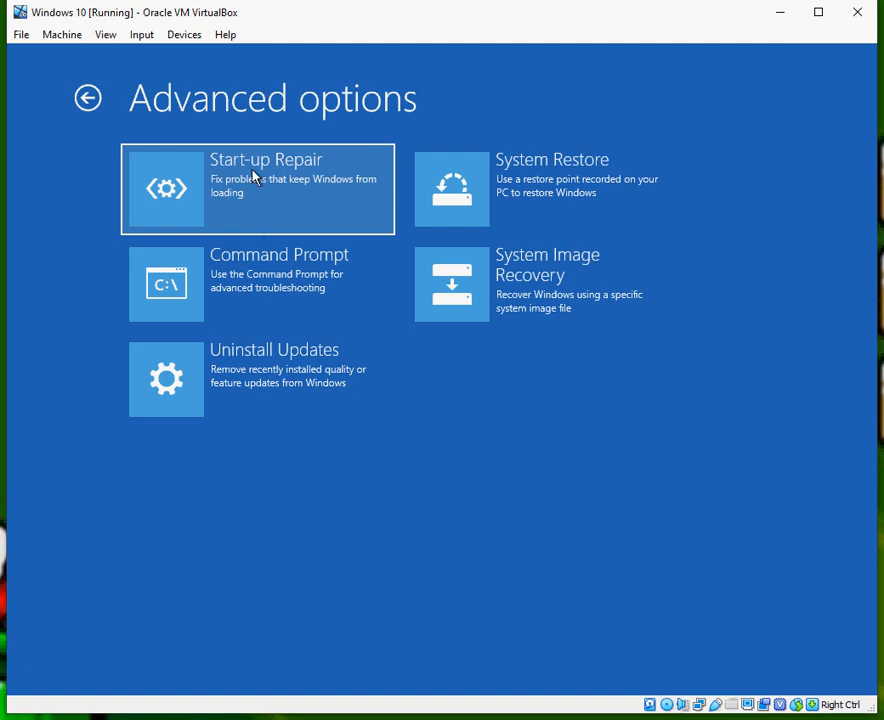
mouse_move(267, 288)
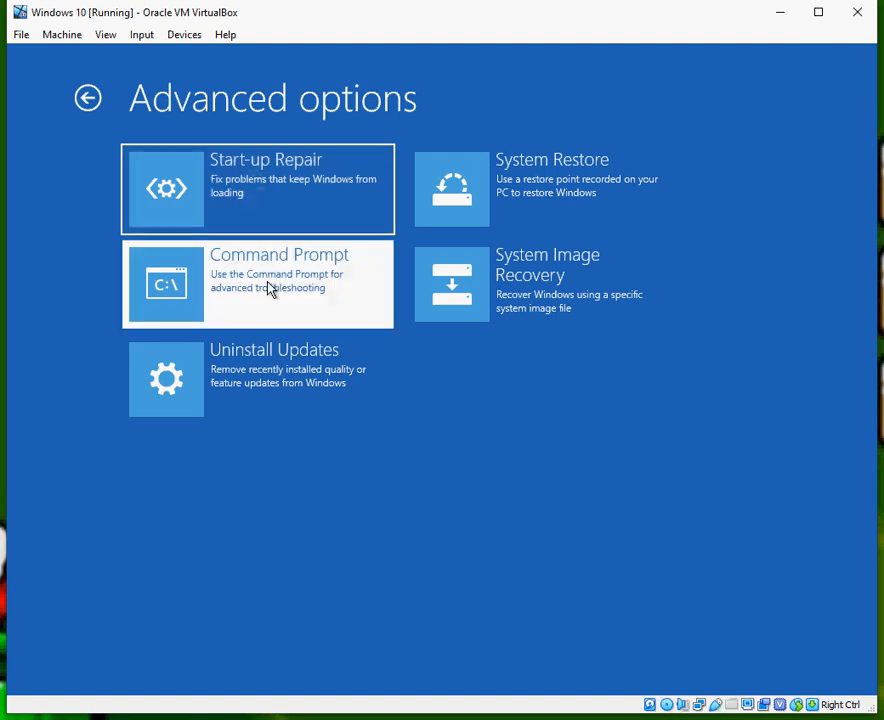
Step: Run 'chkdsk C:' in Command Prompt, then type 'exit' to leave
left_click(257, 284)
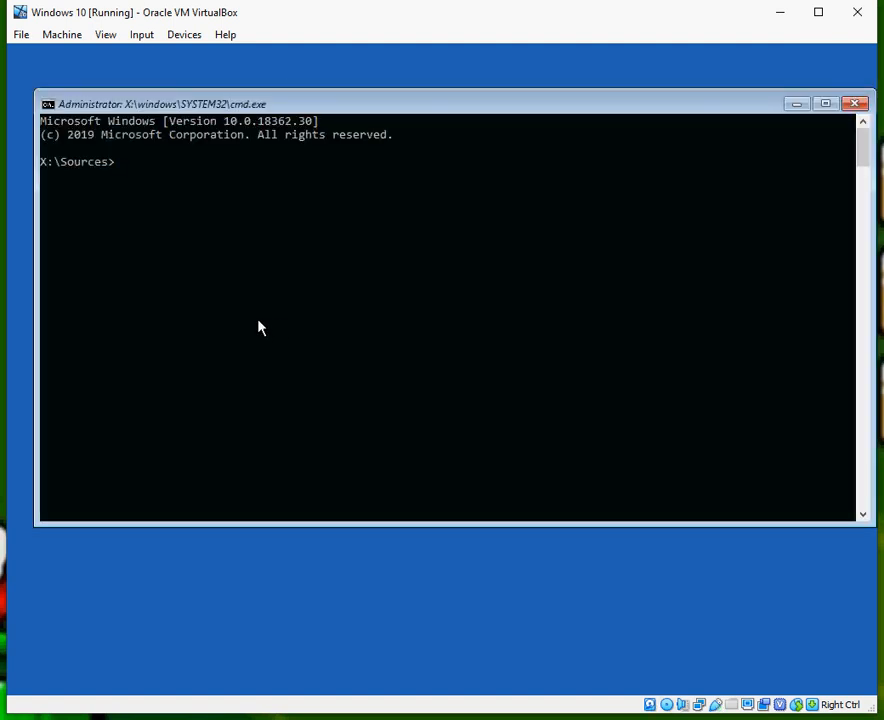
type("chkds")
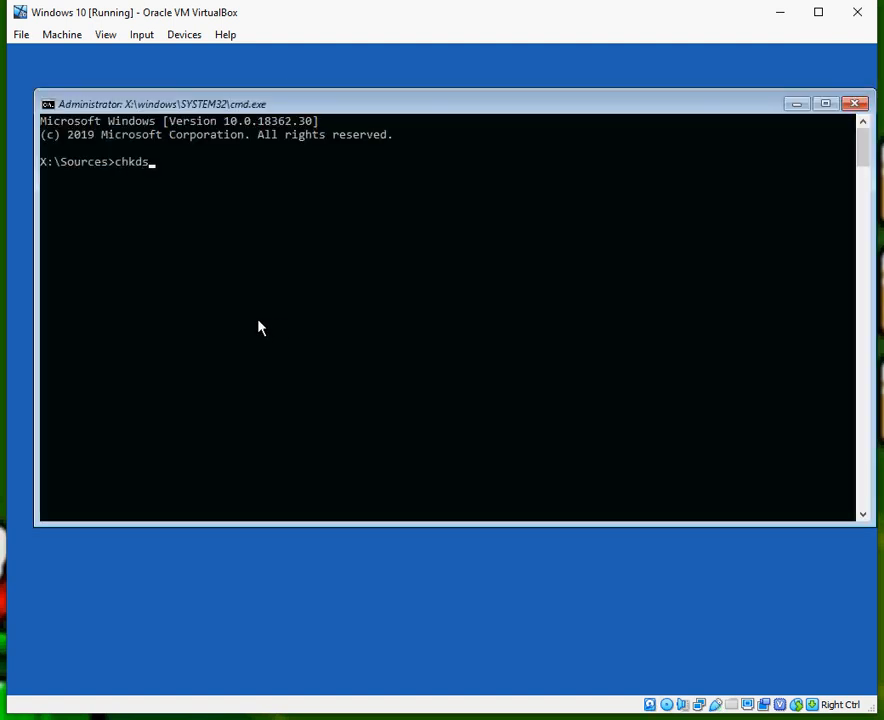
type("k C:")
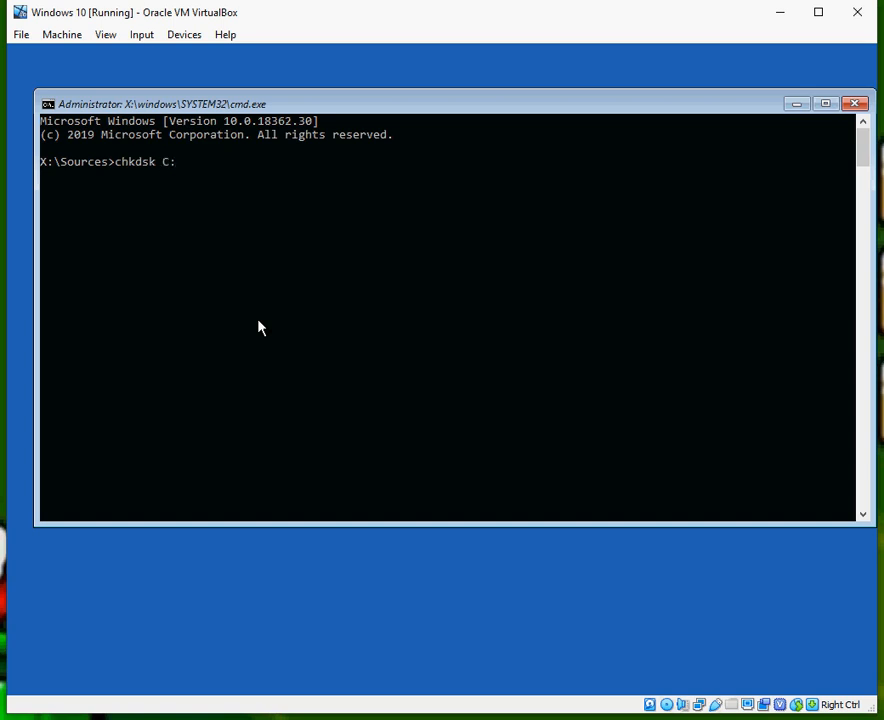
key("Return")
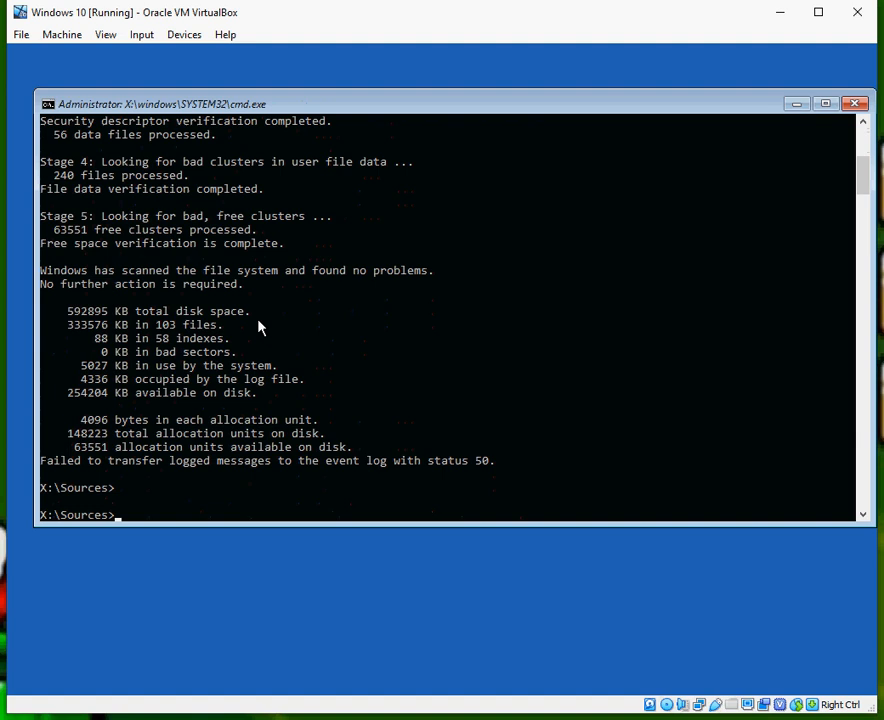
type("exit")
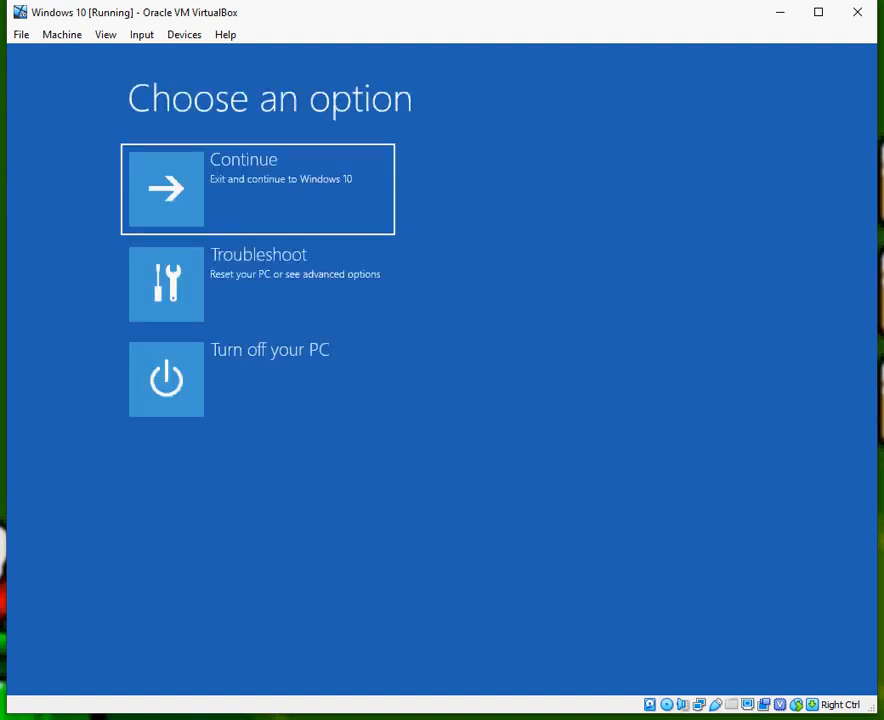
mouse_move(340, 360)
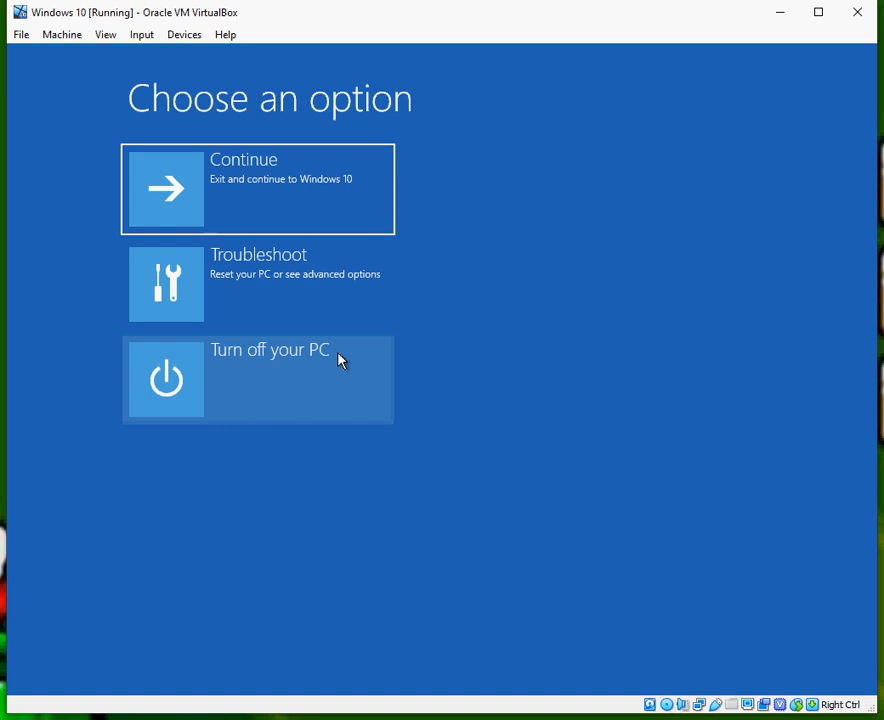
mouse_move(335, 313)
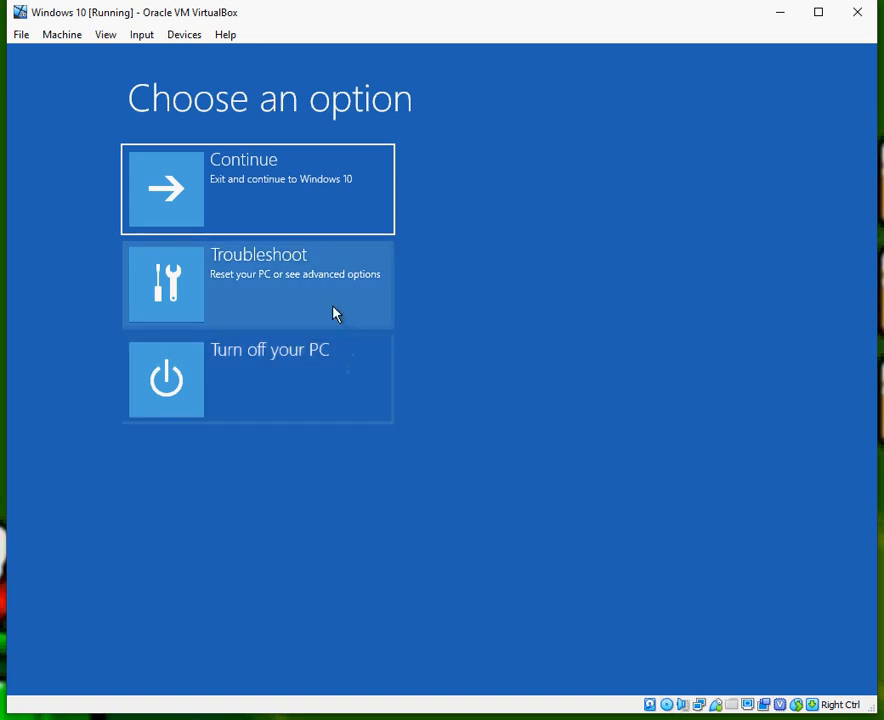
mouse_move(332, 290)
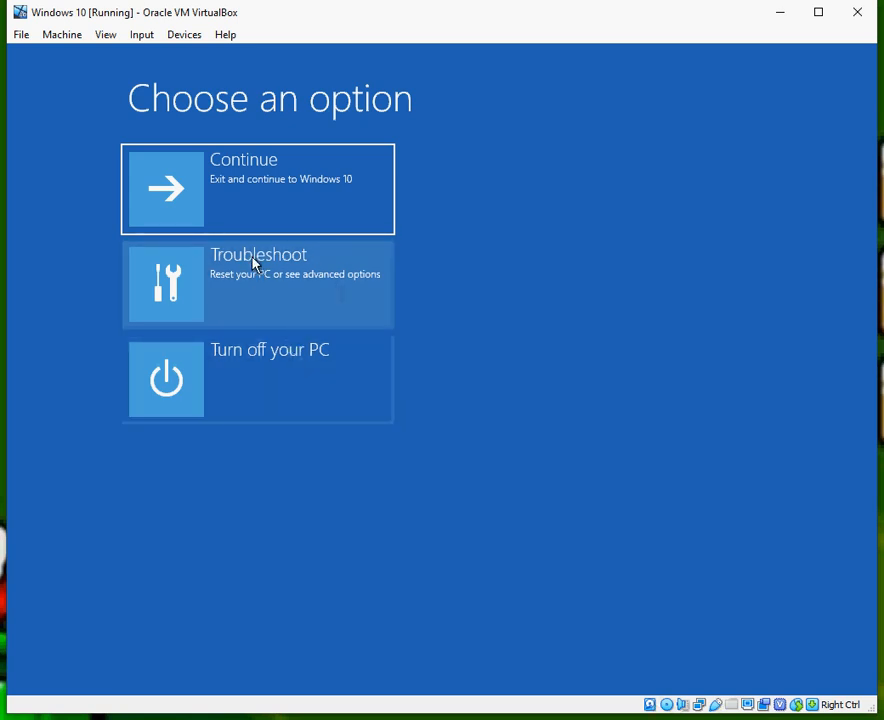
Step: Choose Troubleshoot again to return to Advanced options
left_click(258, 284)
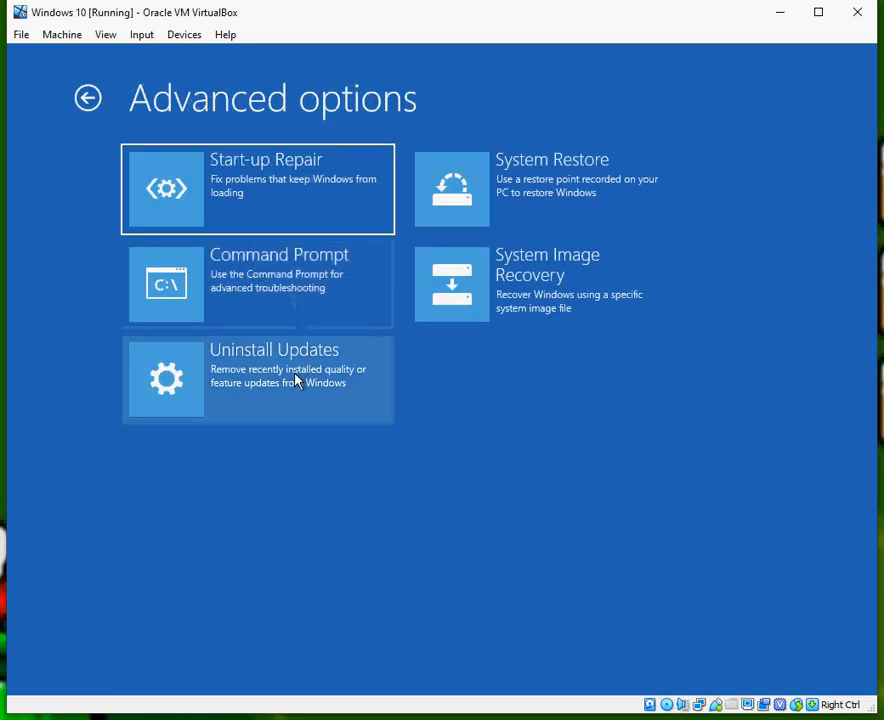
Step: Choose Uninstall Updates to see the quality and feature update removal options
left_click(257, 378)
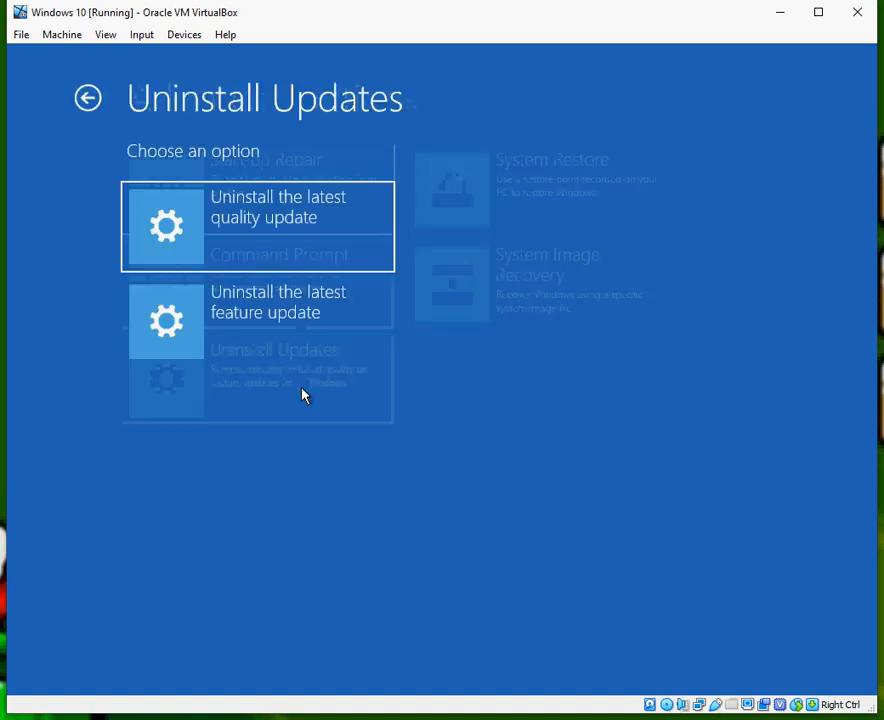
mouse_move(323, 330)
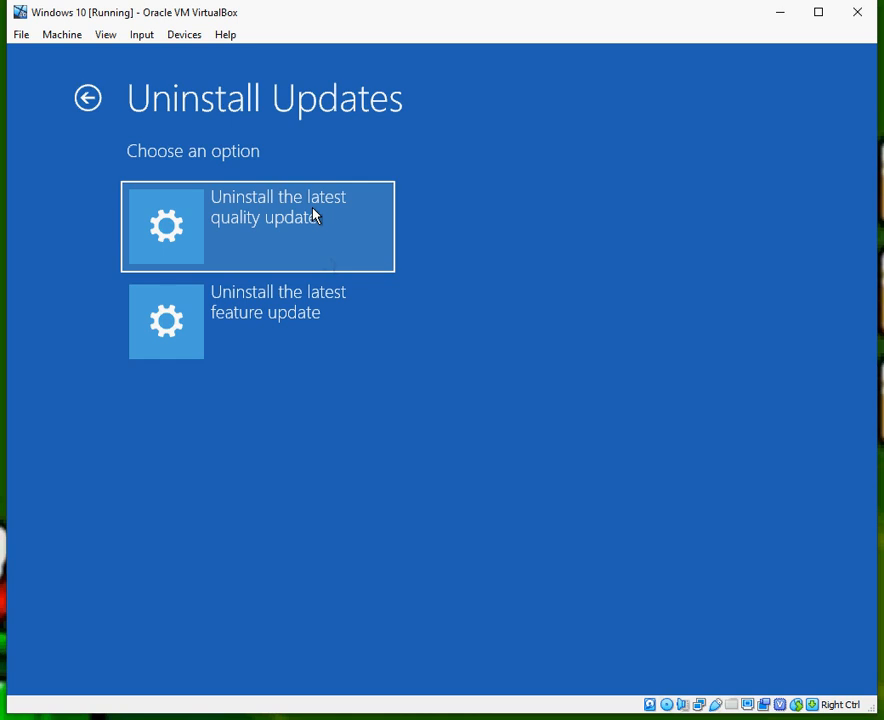
mouse_move(871, 315)
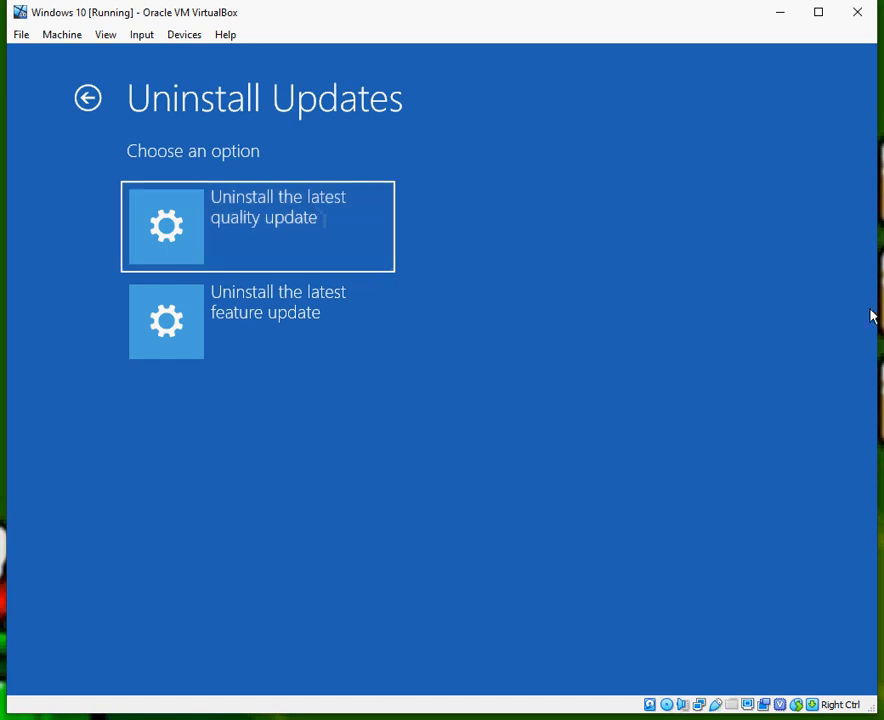